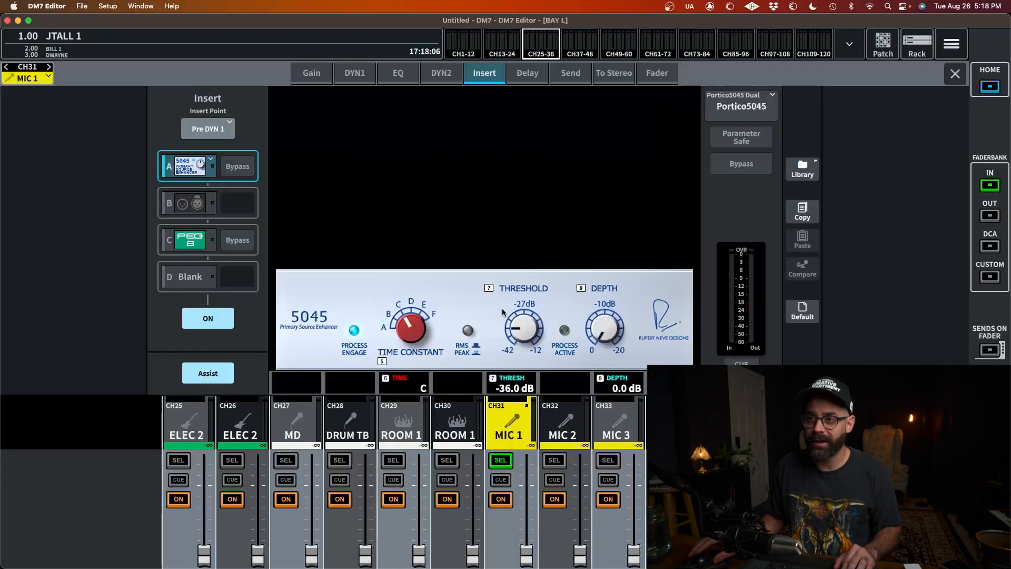
View CH31 MIC 1's insert slot B, the outboard insert routed via USB 1
left_click(189, 203)
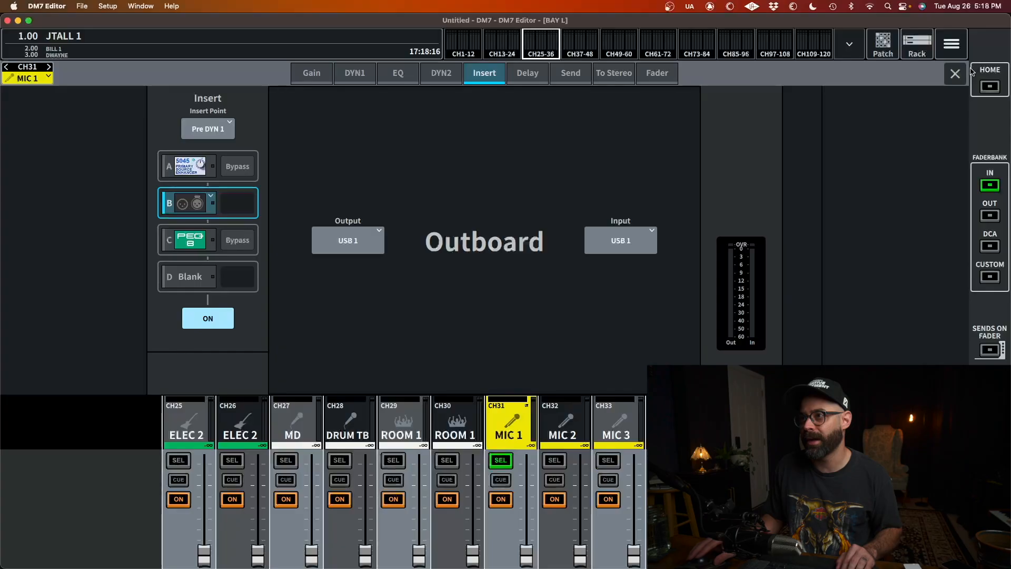
In SuperRack, dismiss the Pro-Q 3 window and bring up MIC 1's Waves Tune Real-Time
left_click(955, 74)
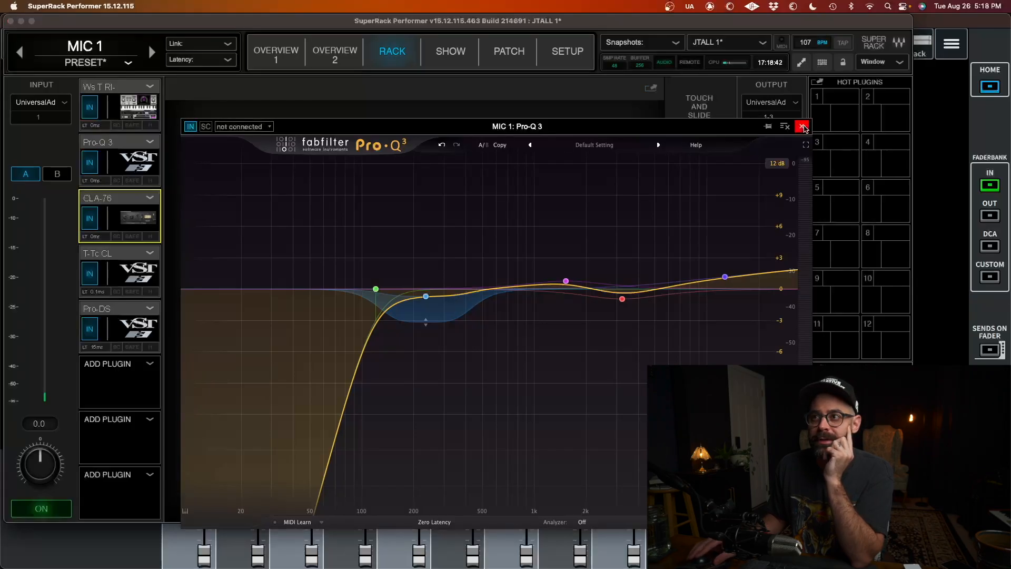
left_click(803, 127)
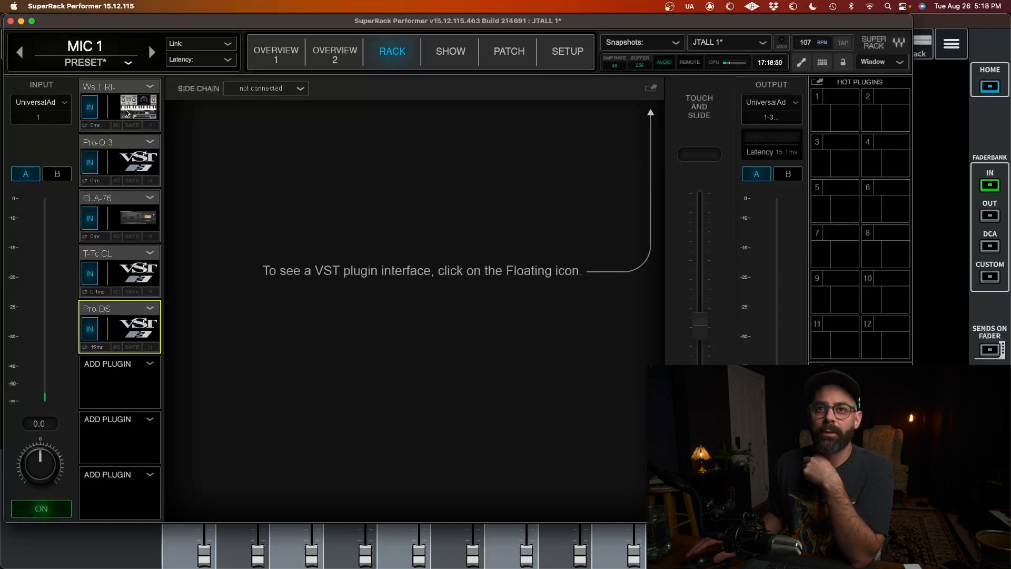
left_click(126, 108)
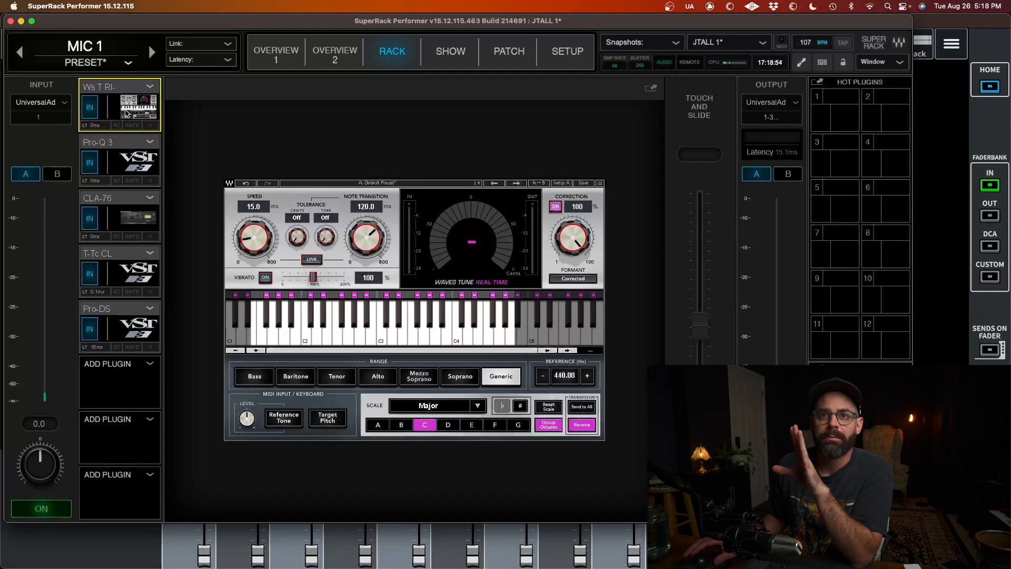
mouse_move(171, 202)
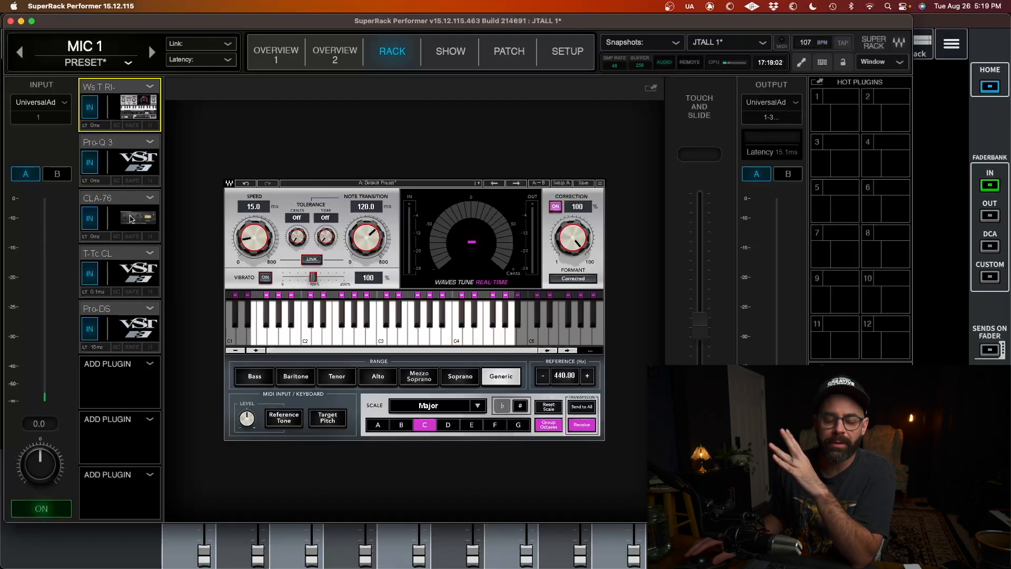
mouse_move(175, 178)
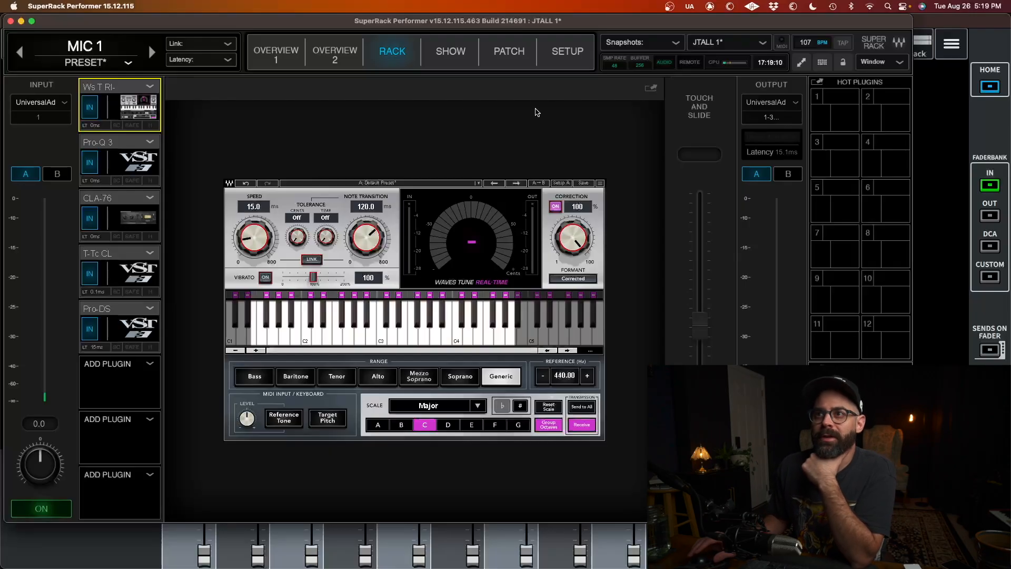
On the Show page, check Sessions, then add a snapshot named 'C'
left_click(450, 51)
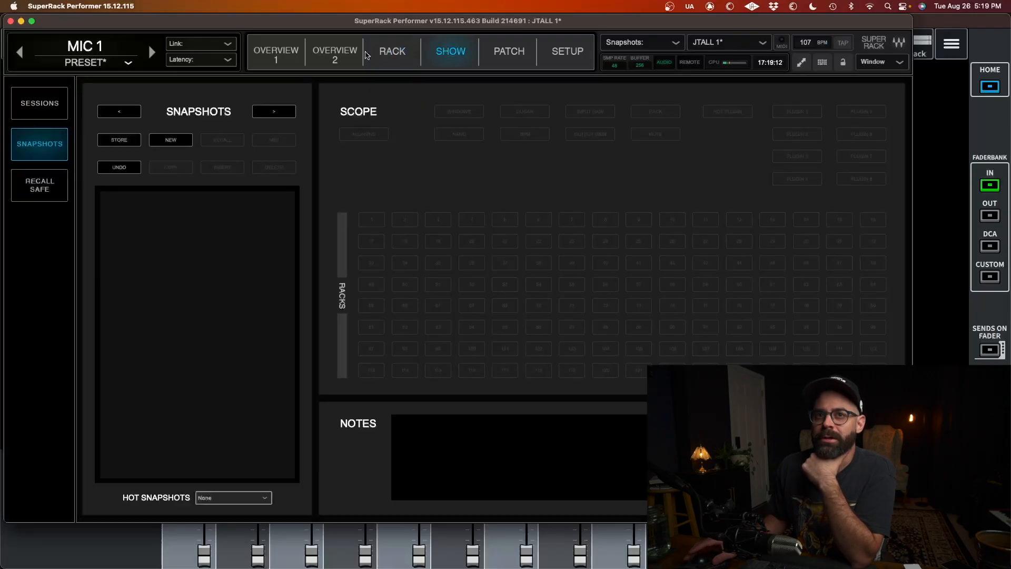
left_click(39, 103)
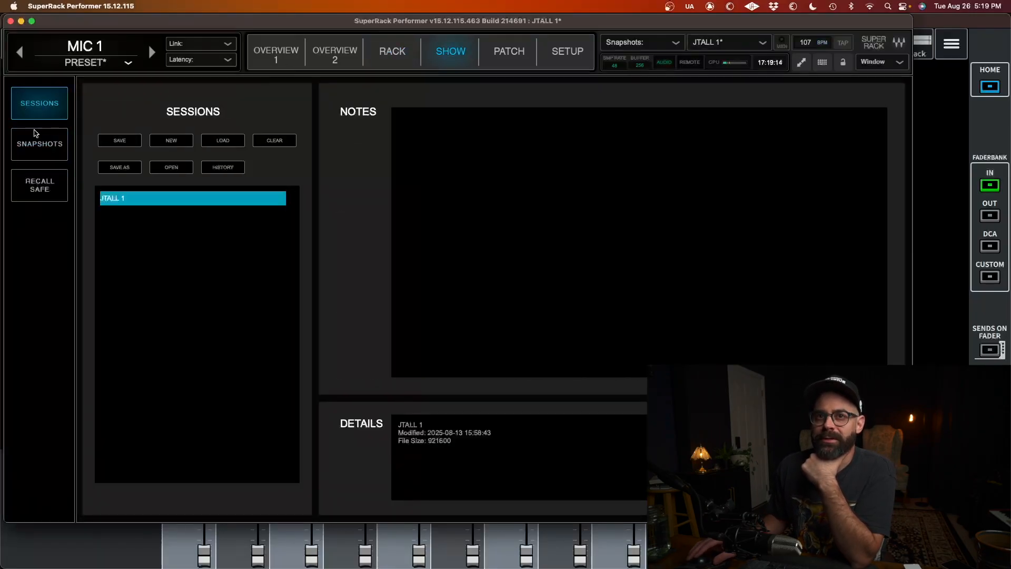
left_click(39, 144)
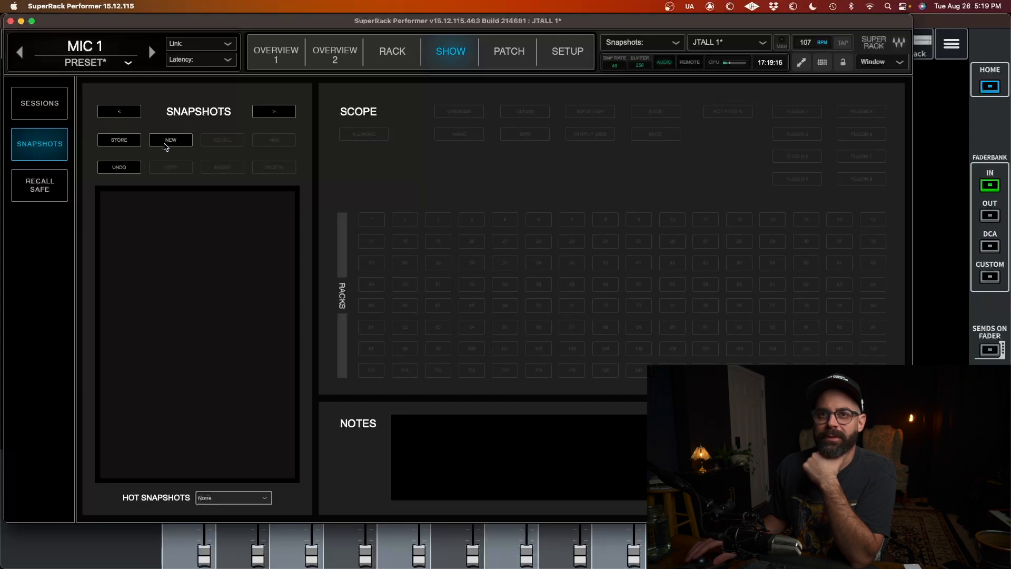
left_click(170, 140)
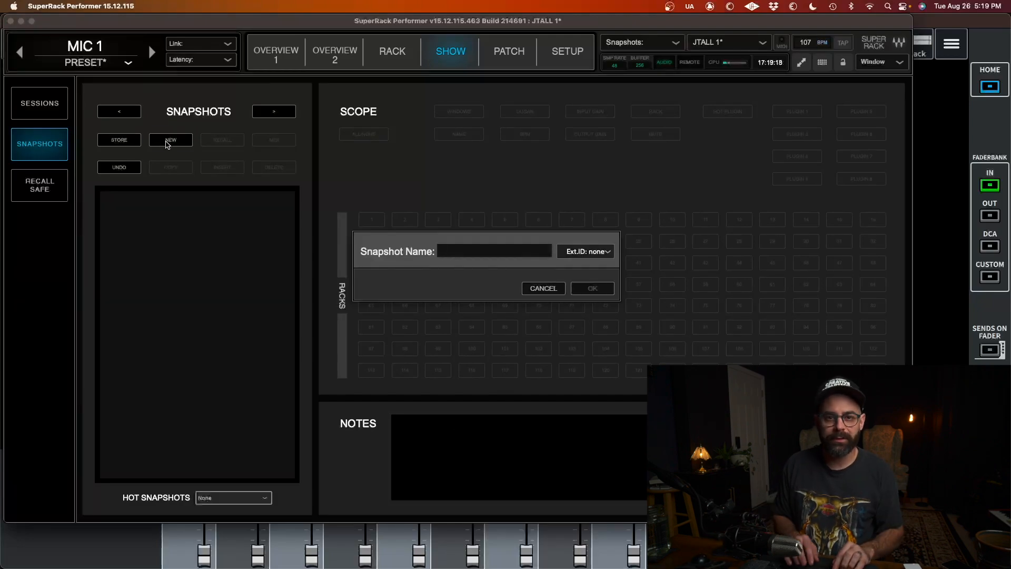
type("C")
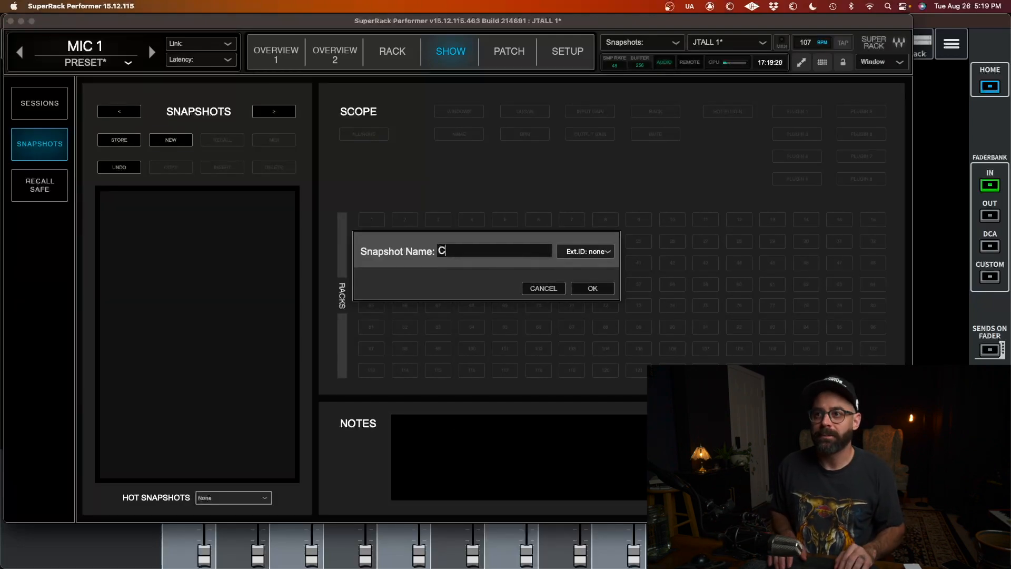
left_click(592, 288)
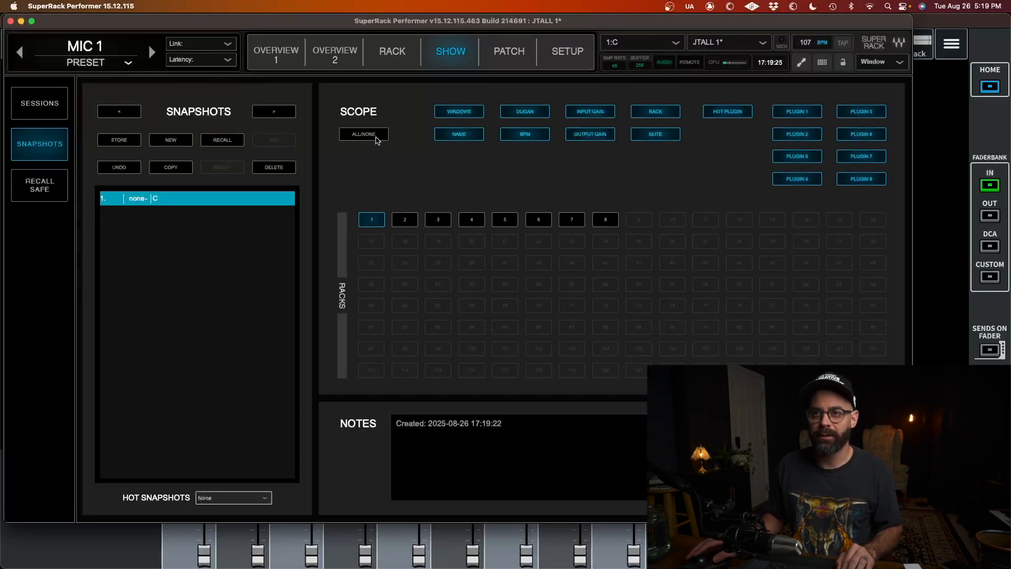
Clear snapshot C's scope, include only rack 1 plugin 1, and re-store it
left_click(364, 134)
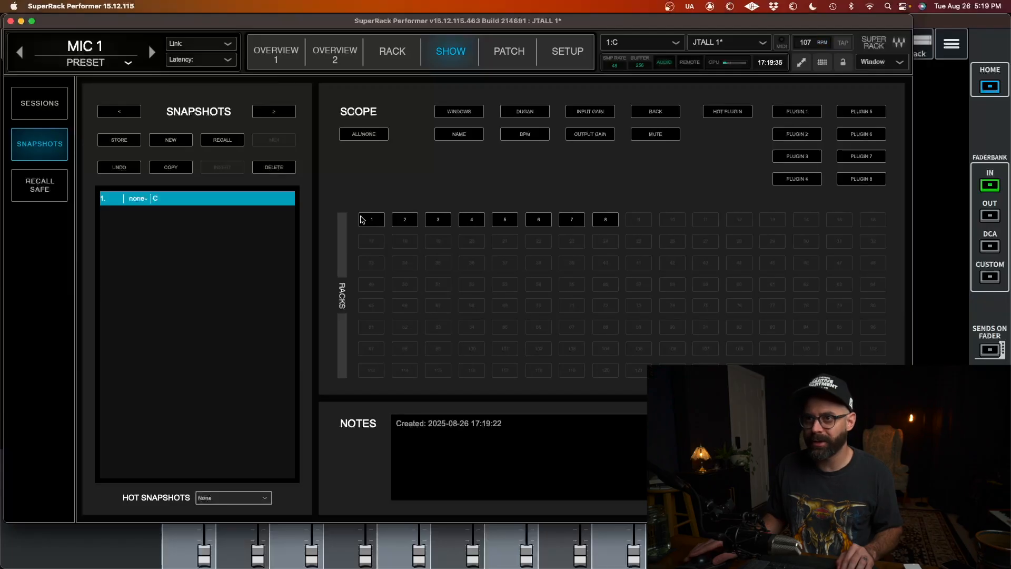
left_click(371, 219)
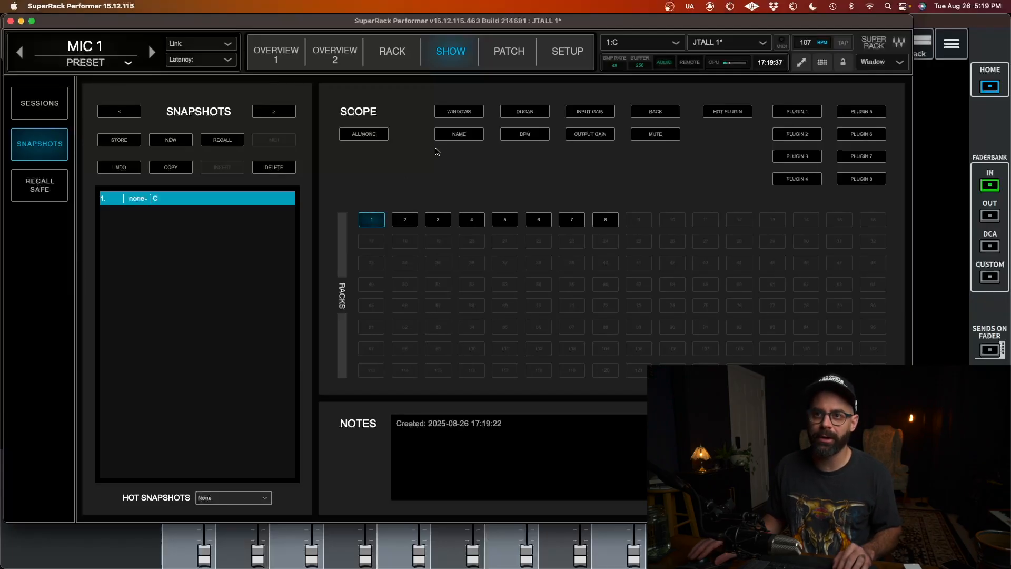
mouse_move(368, 365)
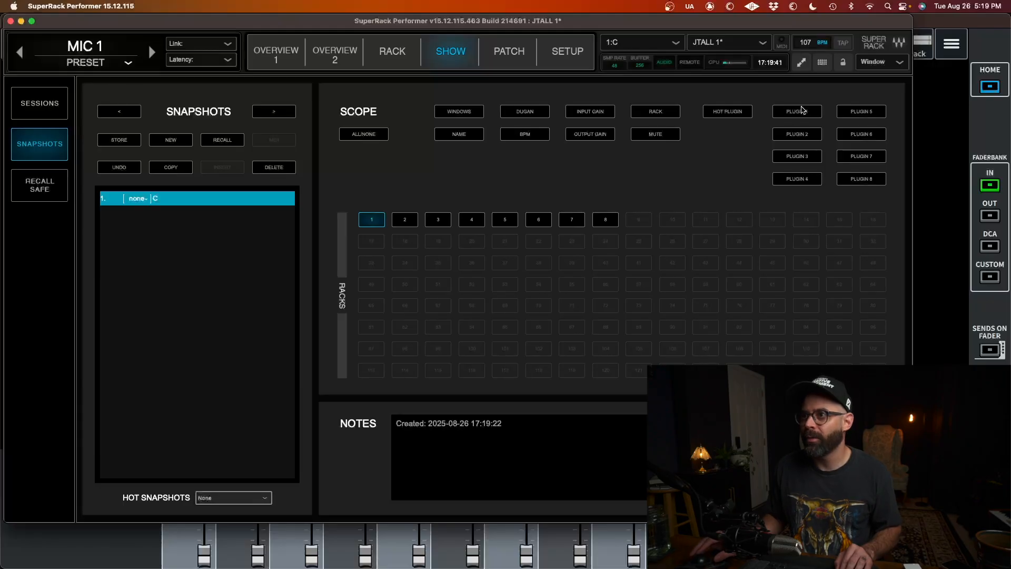
left_click(798, 111)
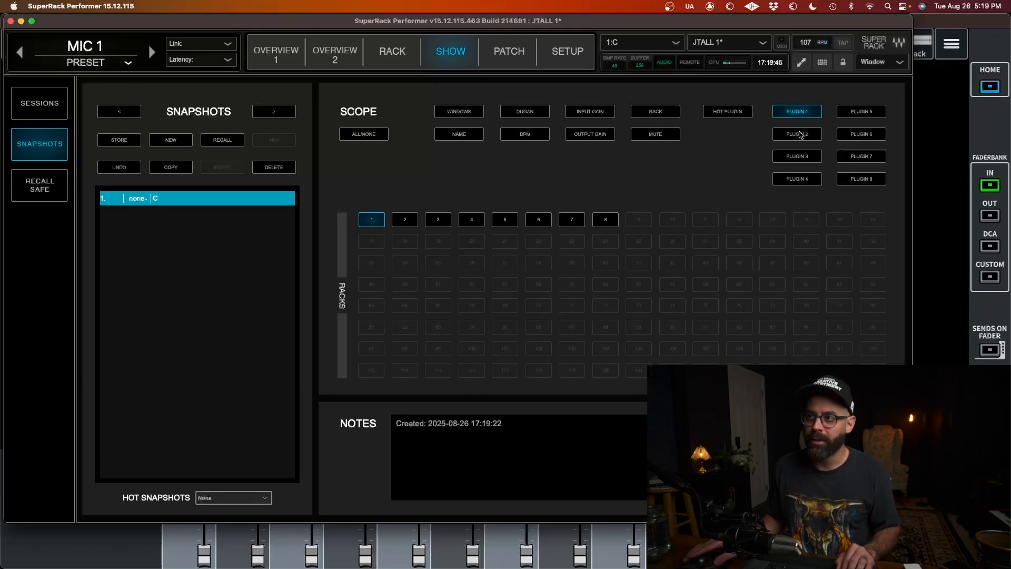
mouse_move(862, 208)
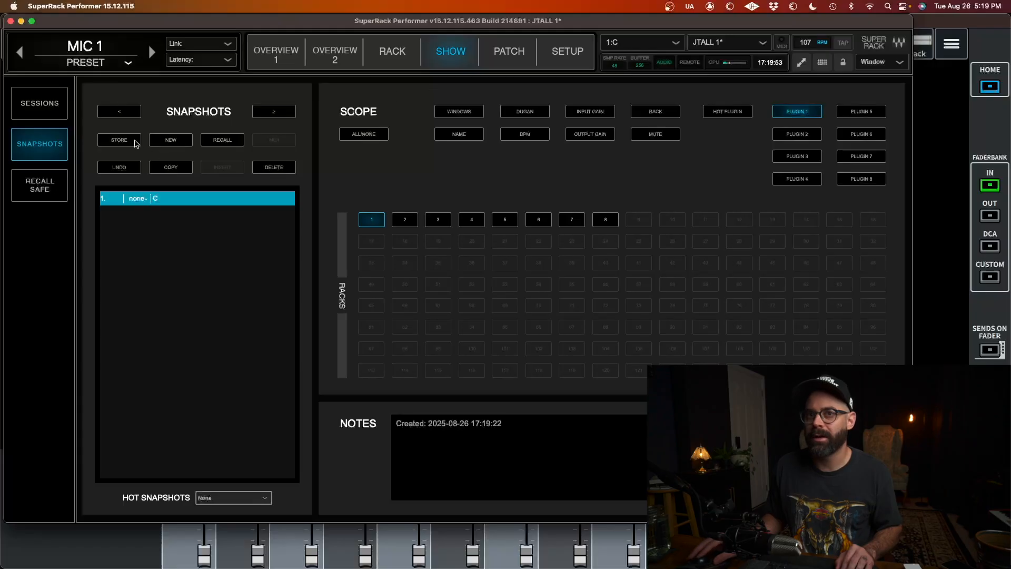
left_click(118, 139)
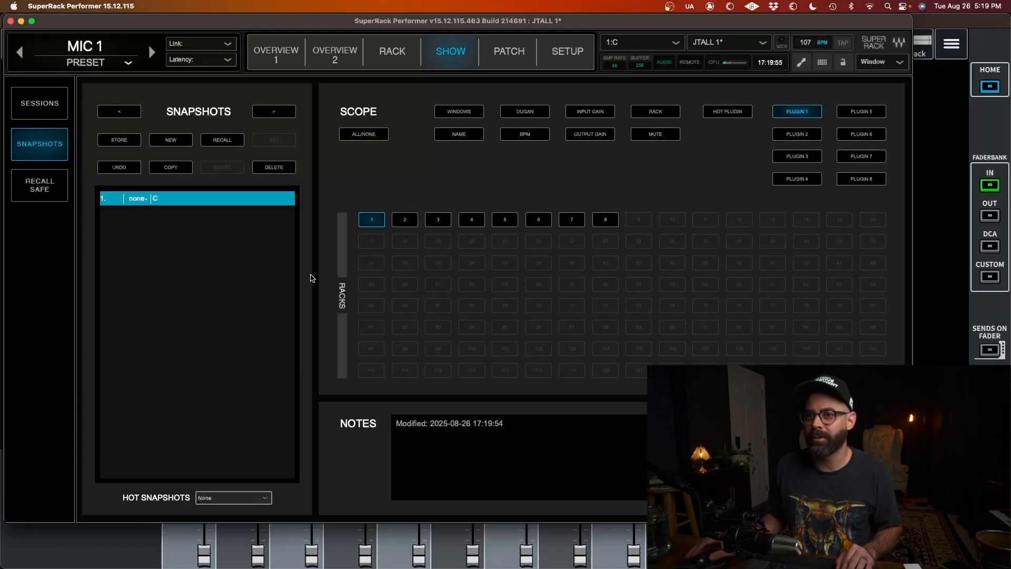
mouse_move(130, 154)
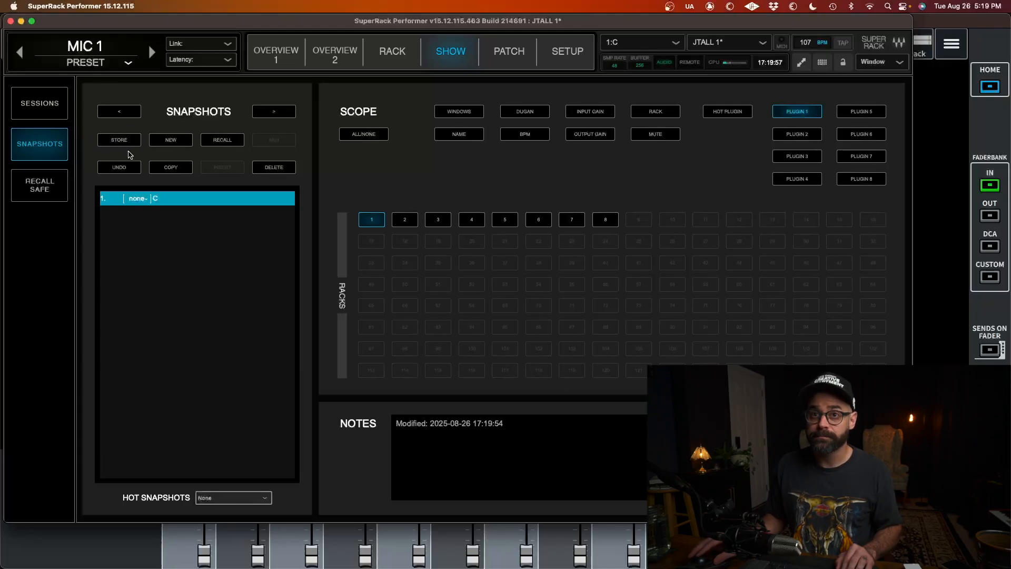
Create further snapshots named G and D after C
left_click(171, 139)
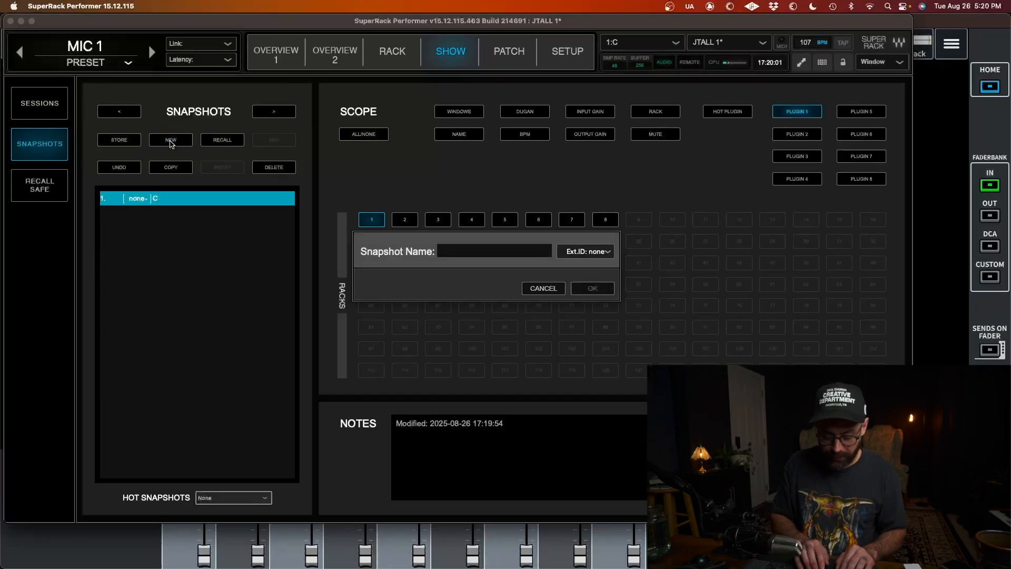
type("G")
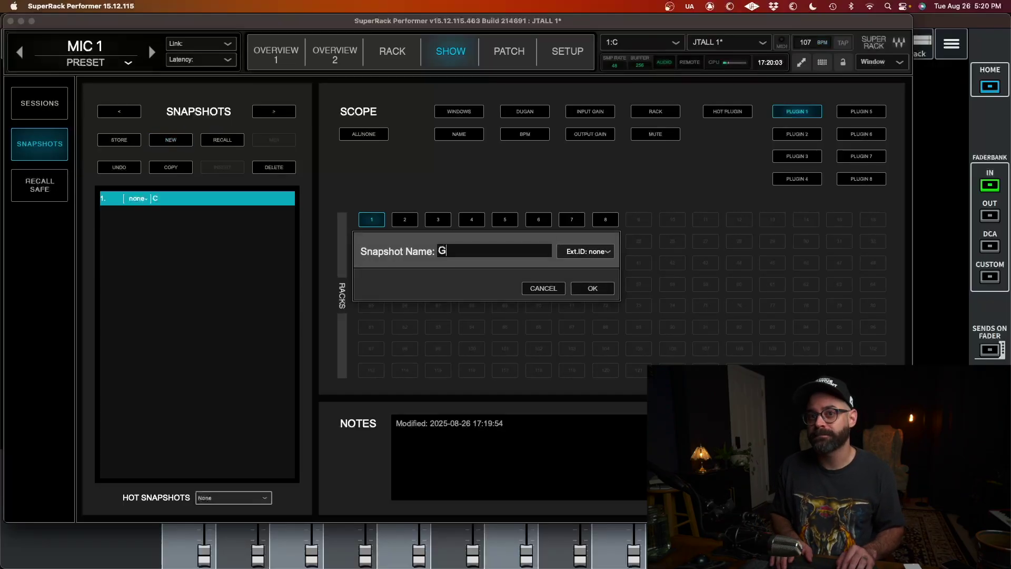
left_click(592, 288)
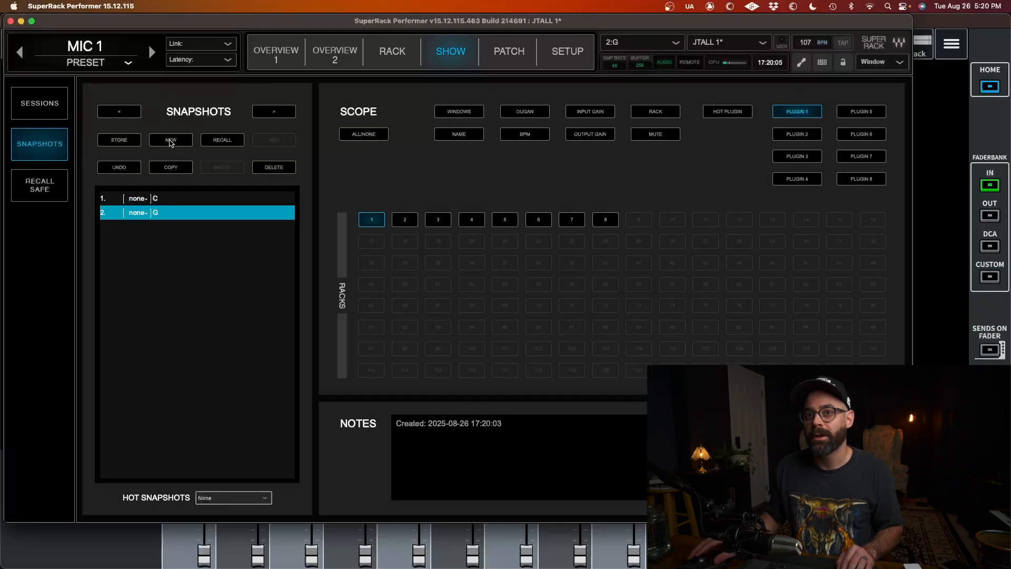
left_click(171, 140)
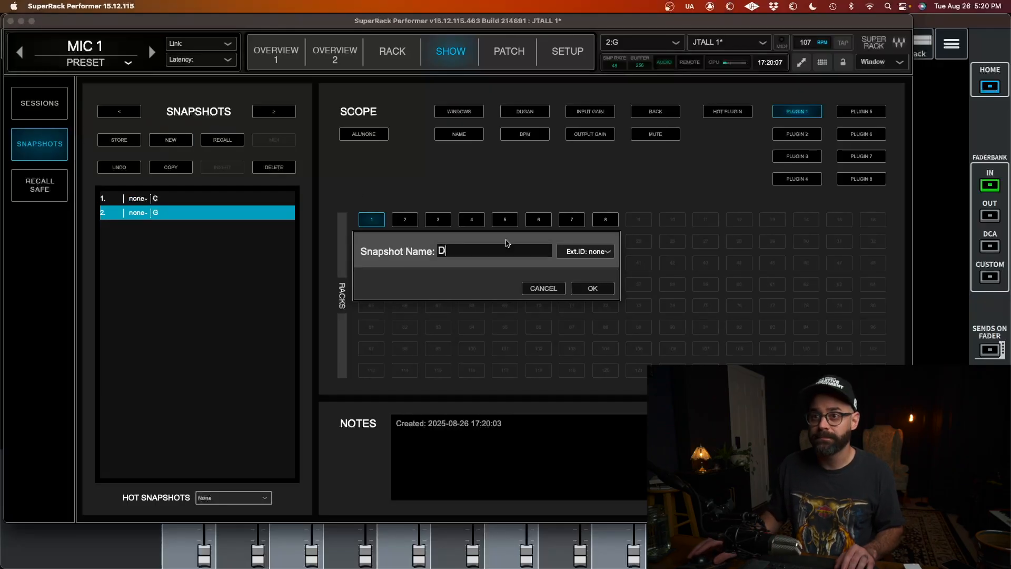
left_click(592, 288)
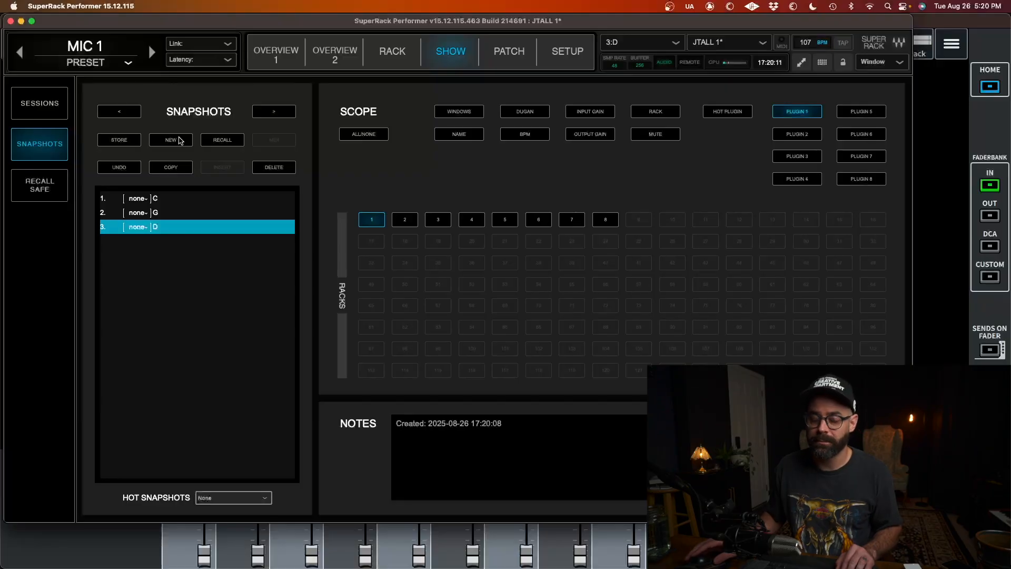
left_click(275, 51)
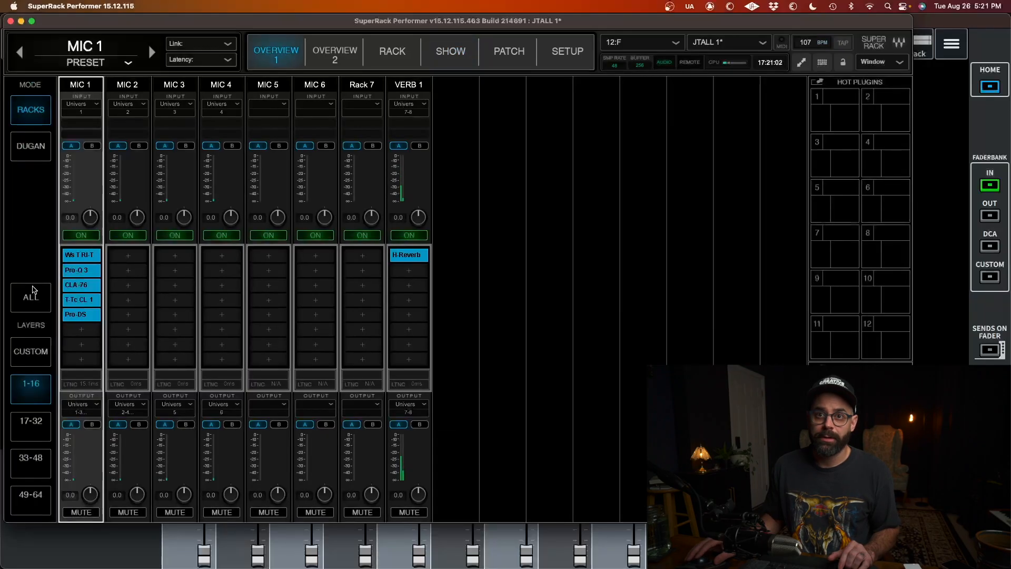
Set Waves Tune's key to G and store it in snapshot G, then set key D
left_click(392, 52)
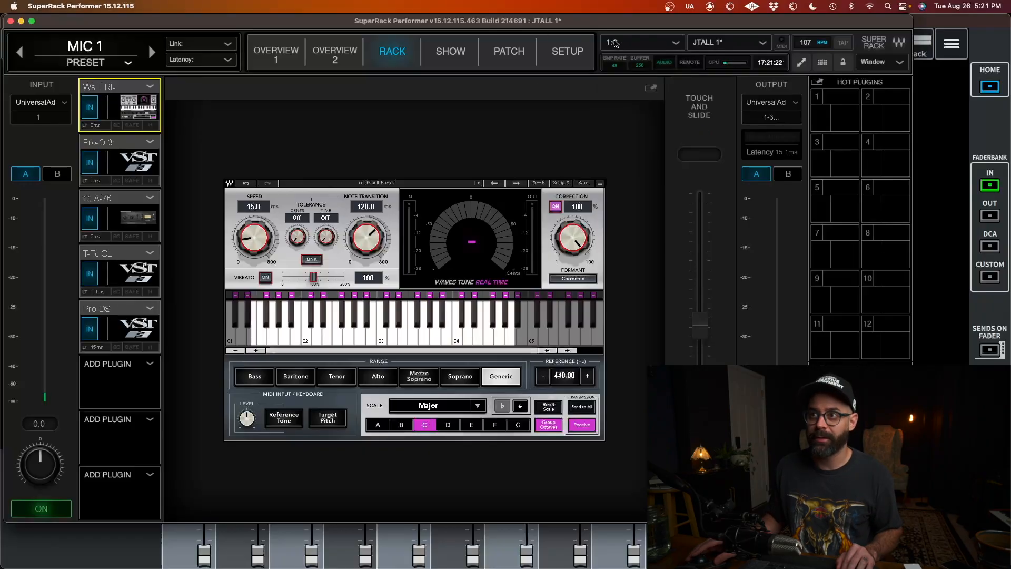
left_click(641, 42)
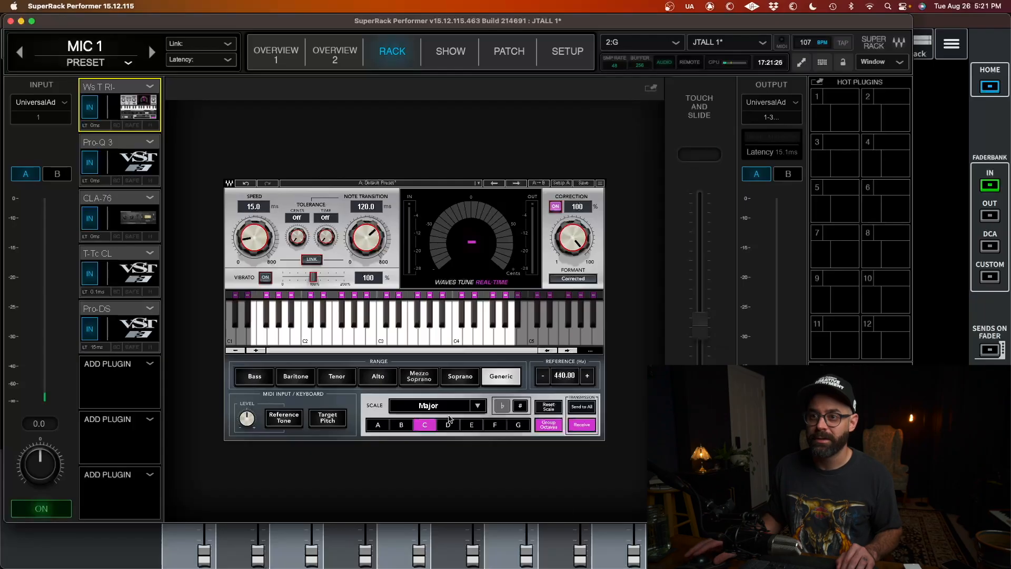
left_click(519, 425)
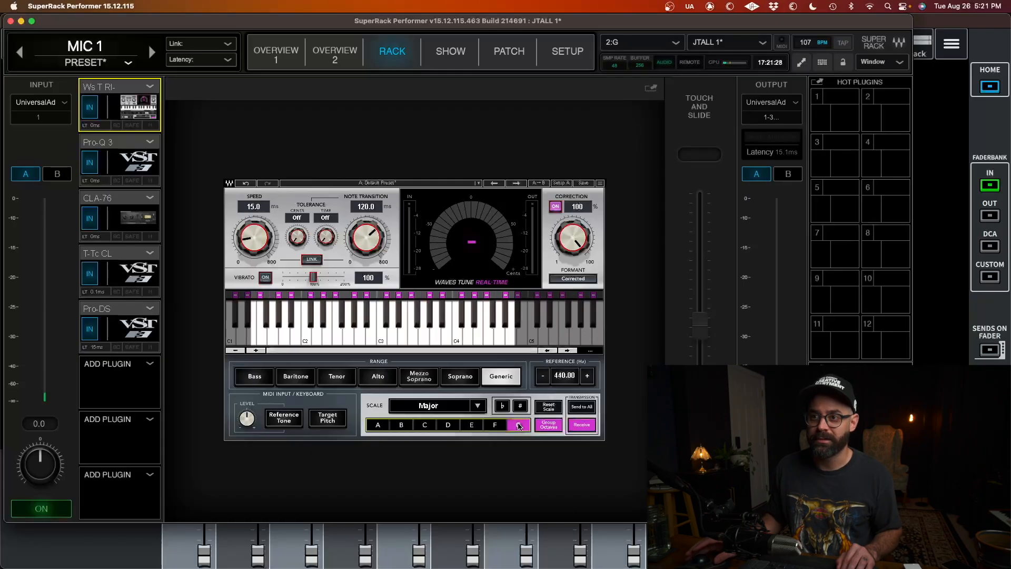
left_click(642, 43)
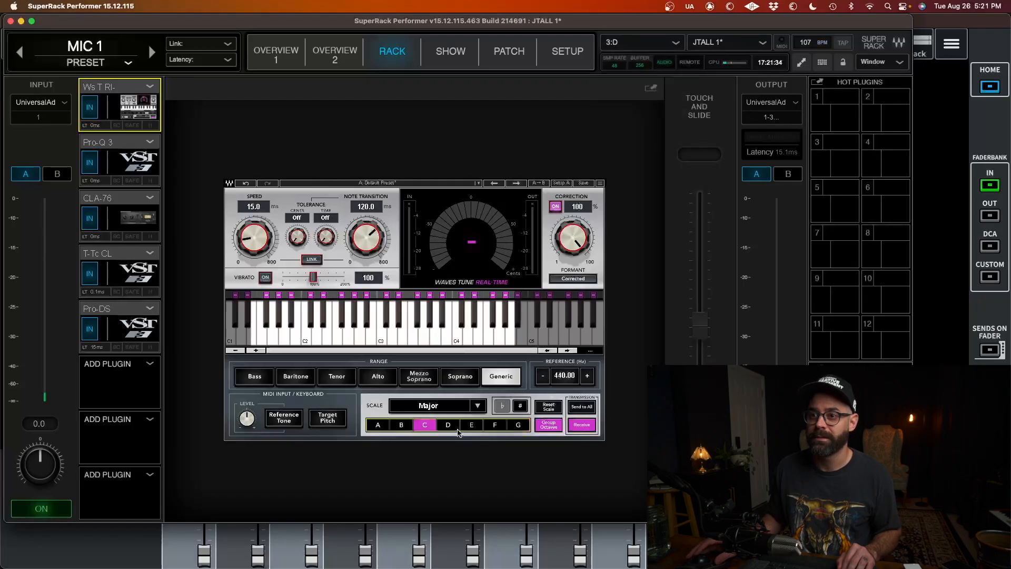
left_click(646, 42)
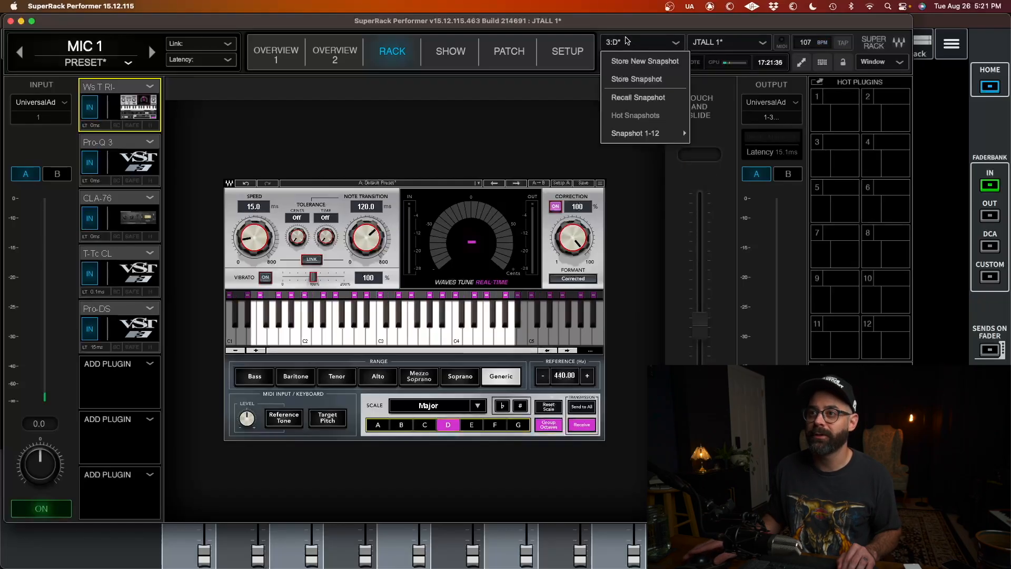
mouse_move(640, 85)
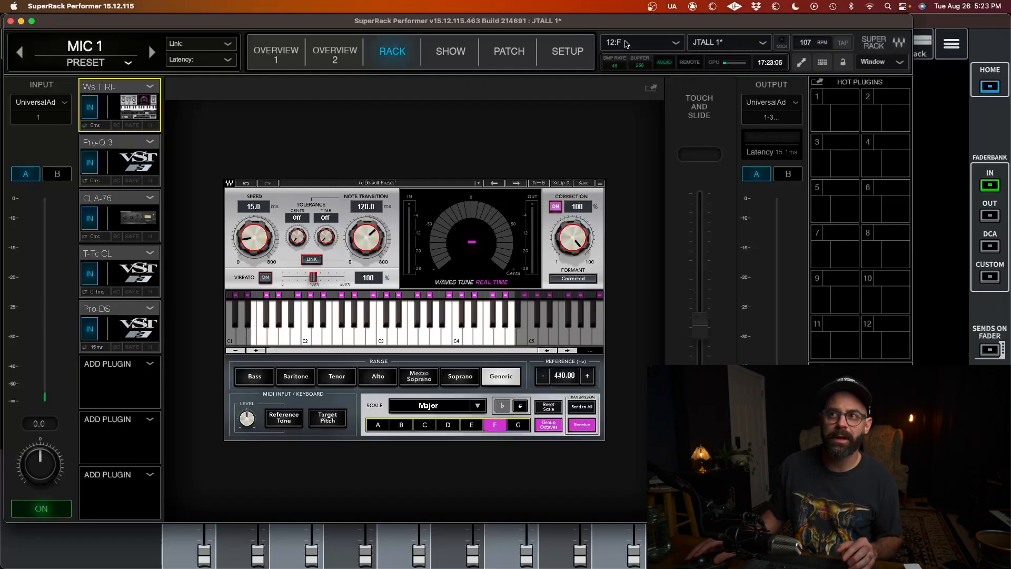
Recall snapshots to check Waves Tune's key changes, save the session, and view the snapshot list
left_click(641, 42)
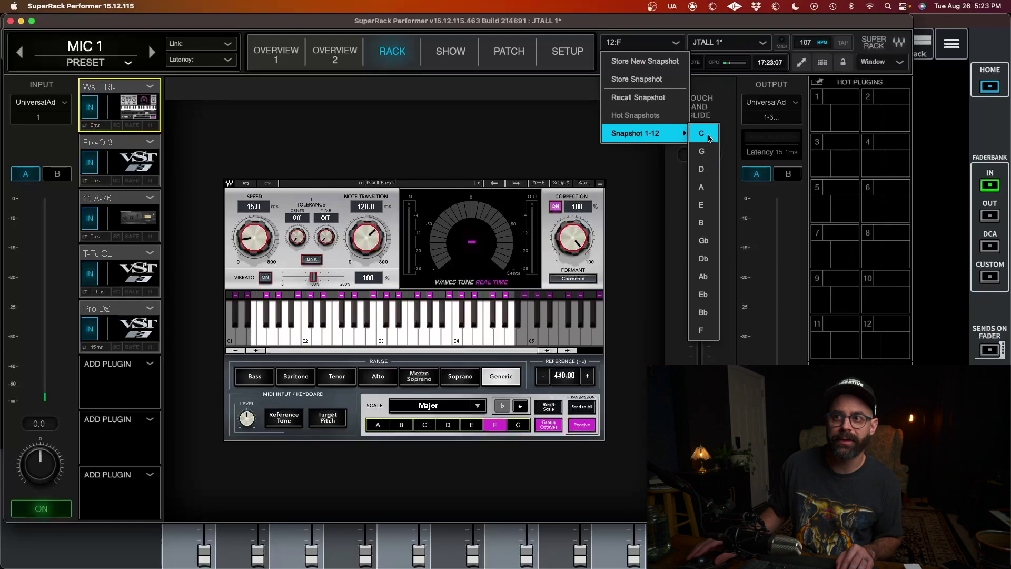
left_click(701, 133)
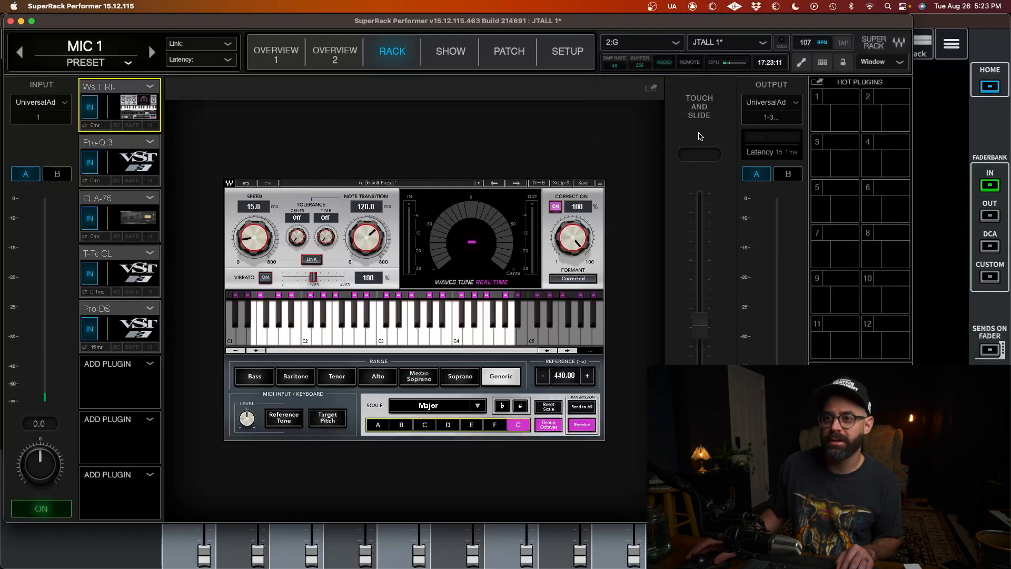
left_click(642, 42)
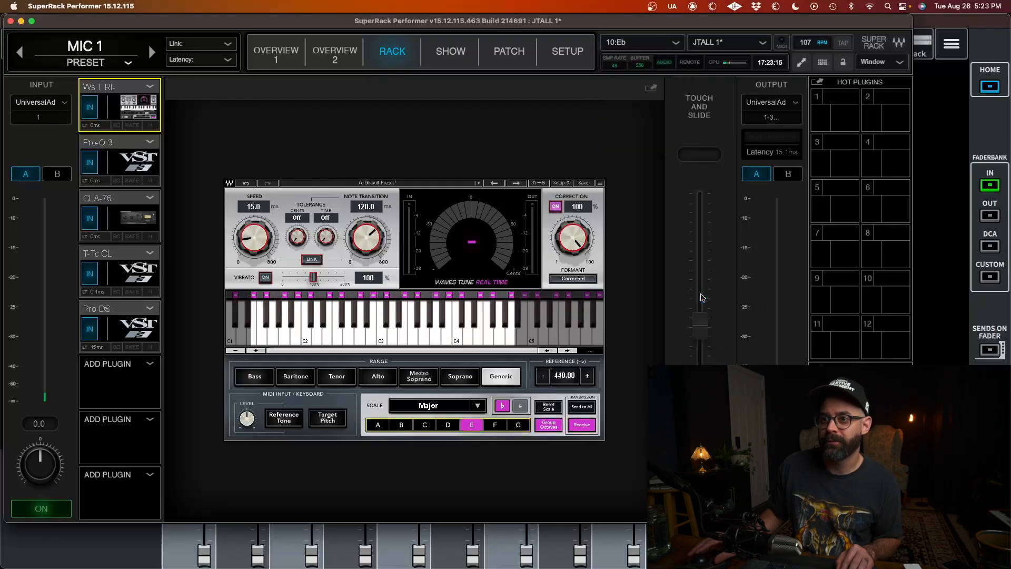
mouse_move(486, 411)
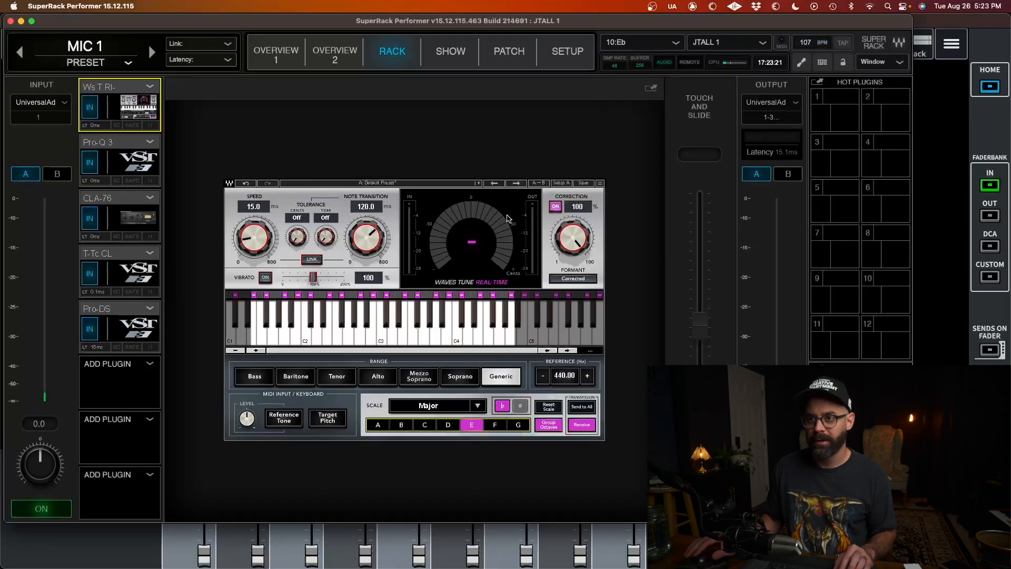
left_click(450, 51)
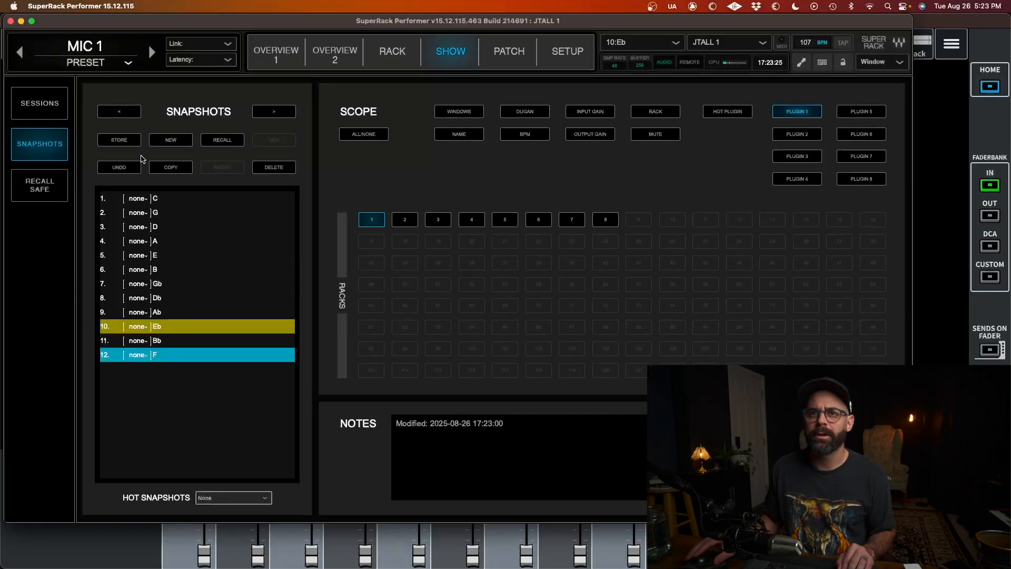
Add a new snapshot named 'NO TUNE'
left_click(171, 139)
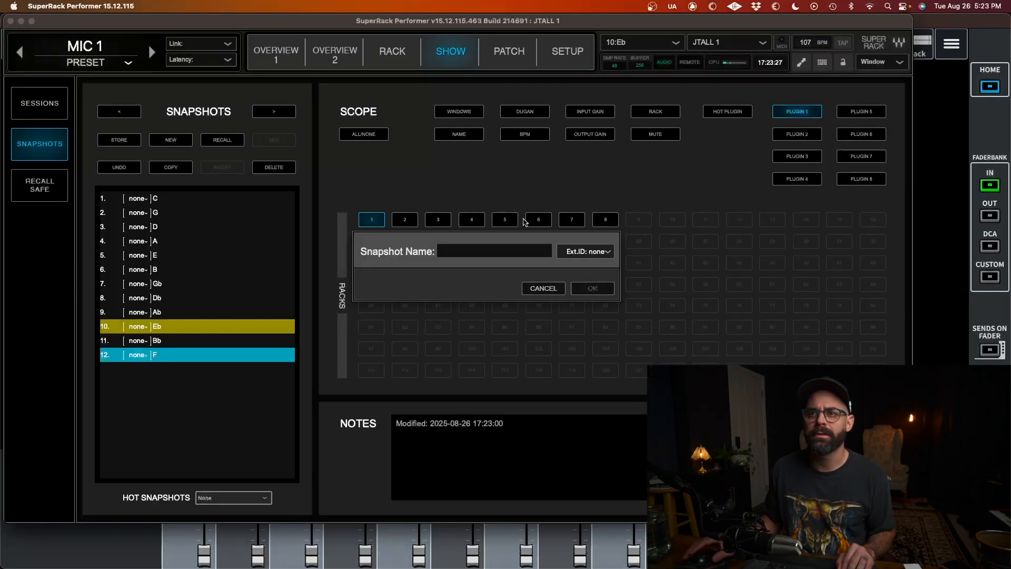
type("no")
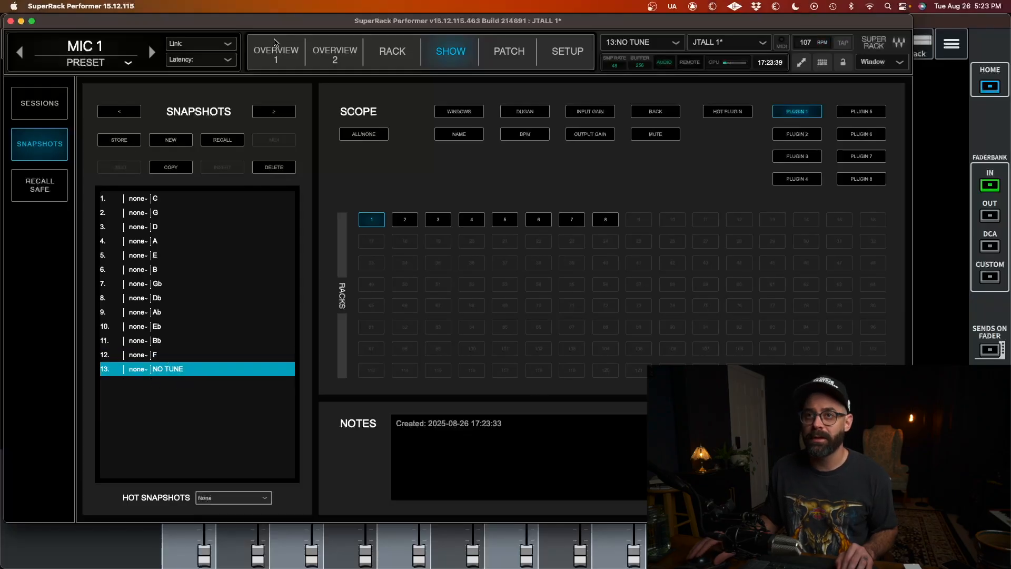
Bypass Waves Tune on MIC 1 for NO TUNE, then recall C and NO TUNE to compare
left_click(275, 52)
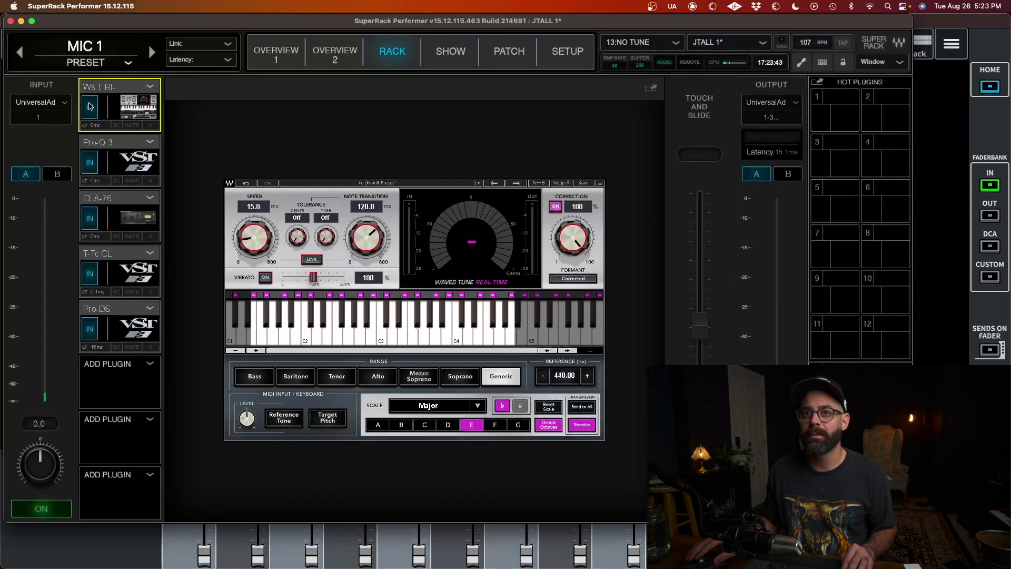
left_click(644, 42)
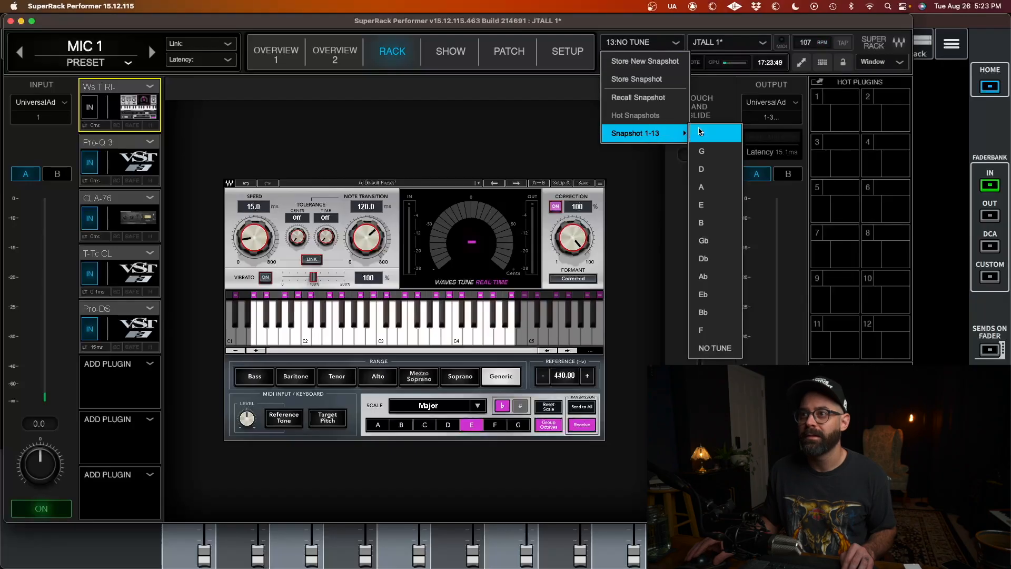
left_click(702, 133)
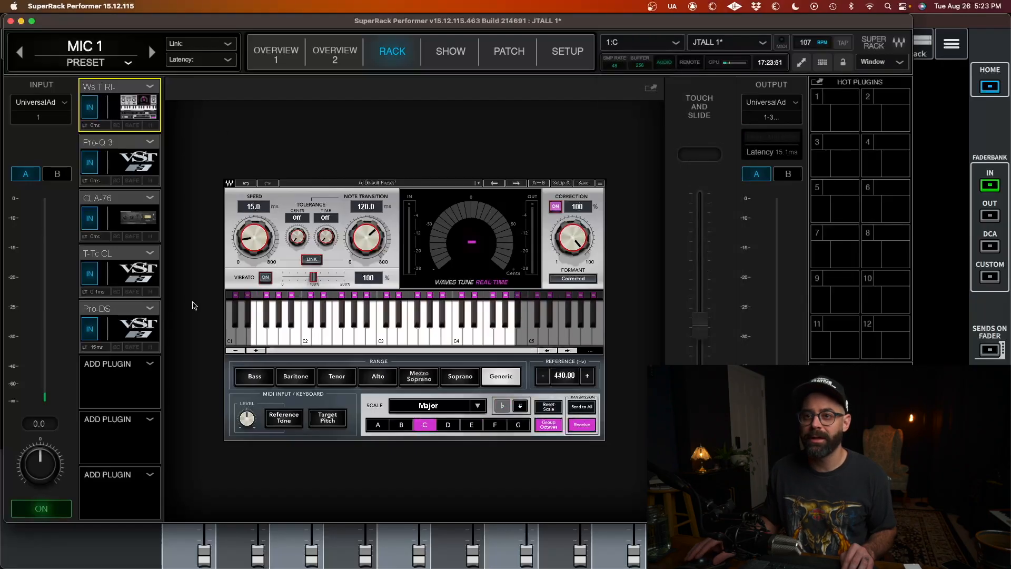
left_click(641, 42)
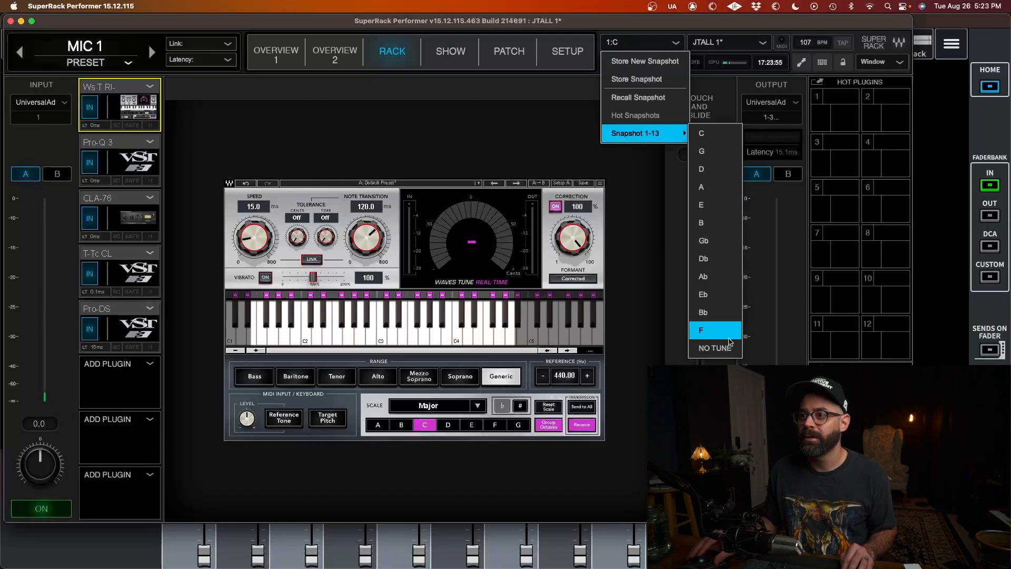
left_click(716, 347)
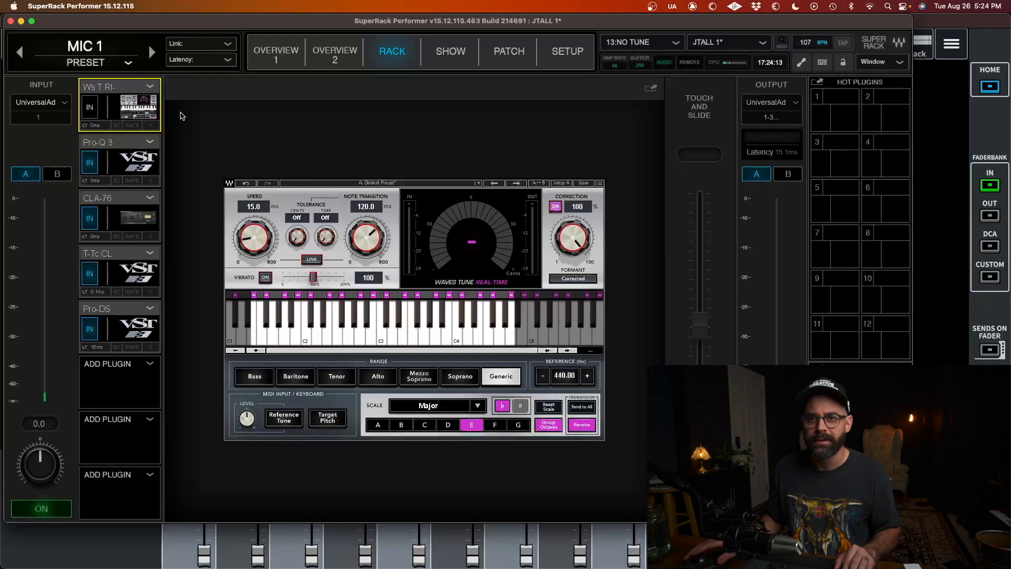
mouse_move(580, 106)
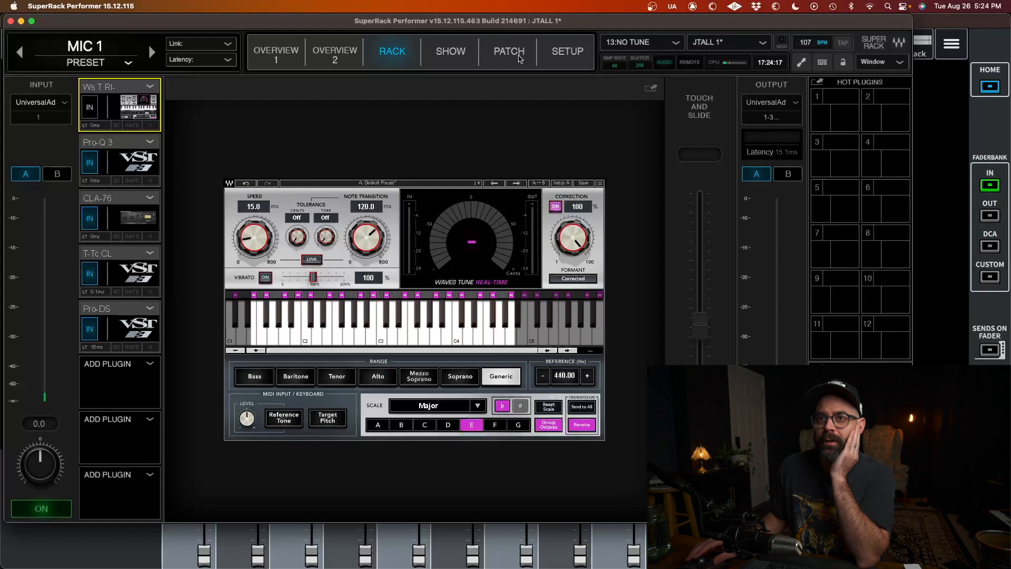
mouse_move(479, 57)
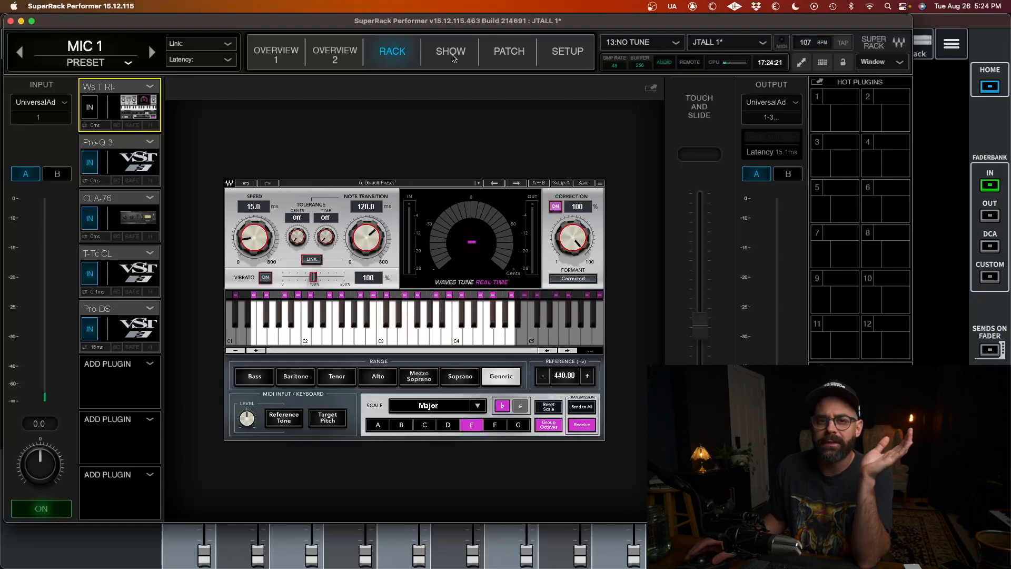
Bring up the Show page's snapshot overview listing C through F and NO TUNE
left_click(450, 51)
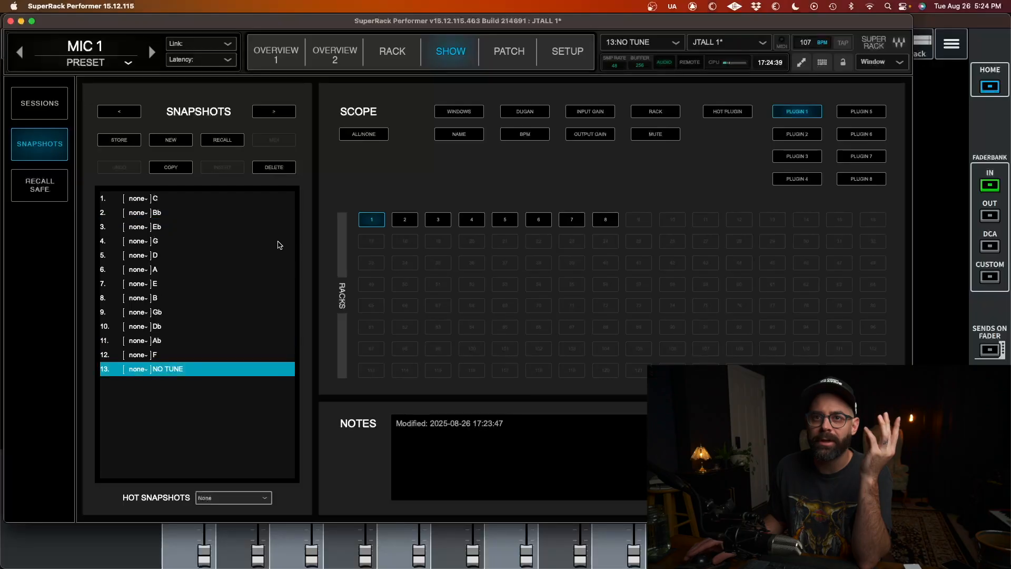
mouse_move(157, 393)
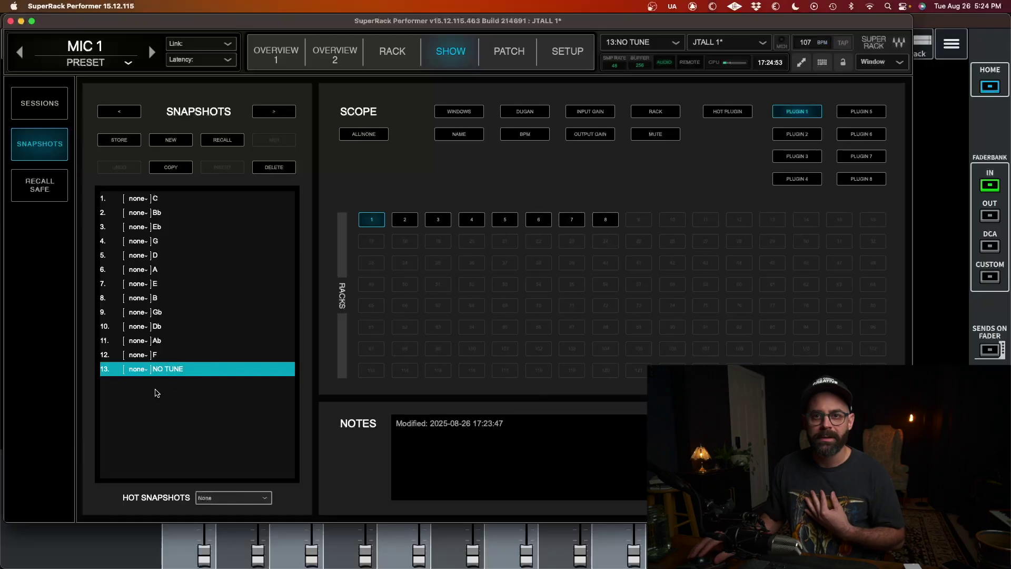
mouse_move(100, 383)
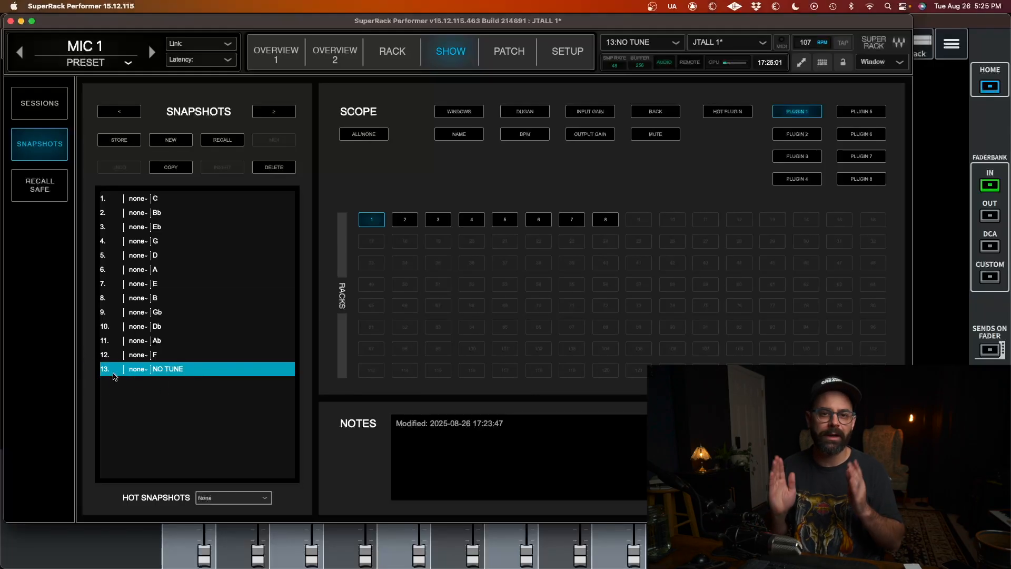
mouse_move(218, 252)
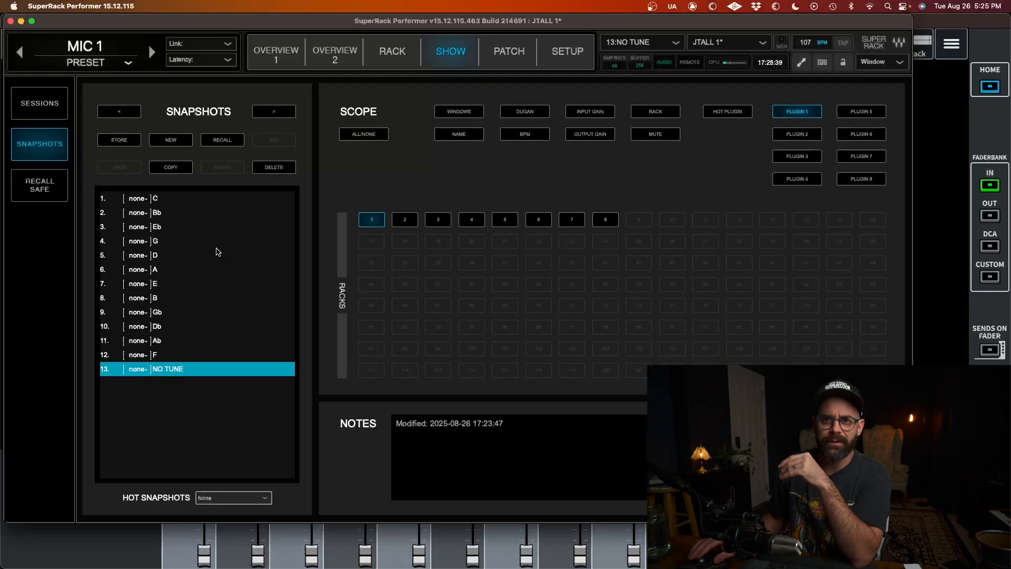
mouse_move(183, 328)
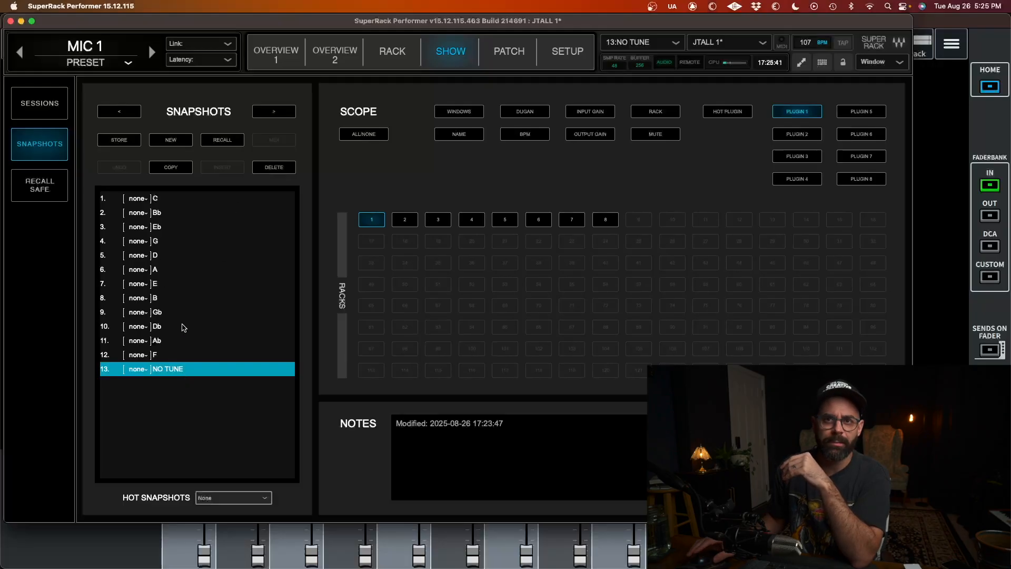
mouse_move(178, 233)
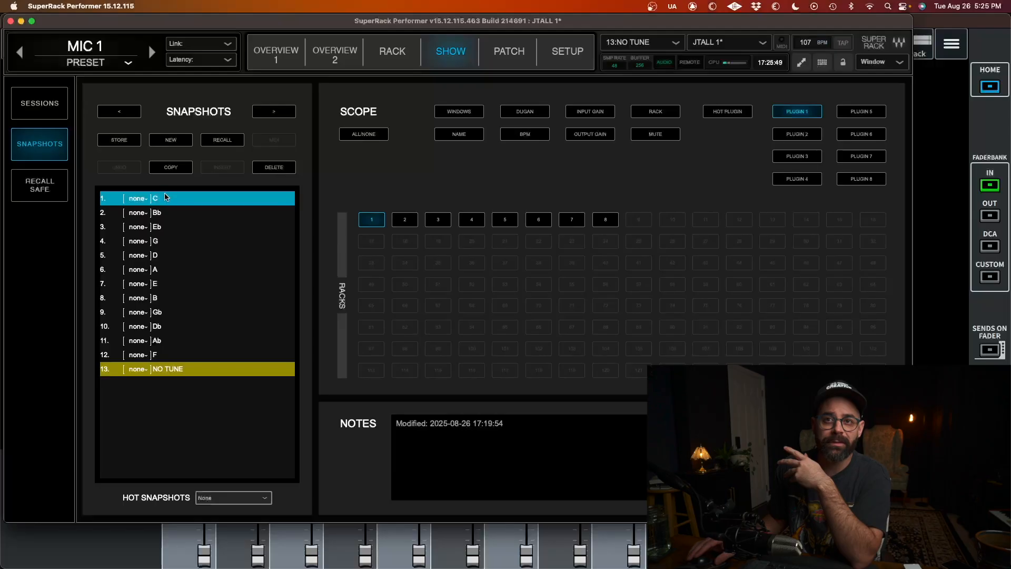
Add and then delete a copy of snapshot C, returning to the rack overview
left_click(170, 167)
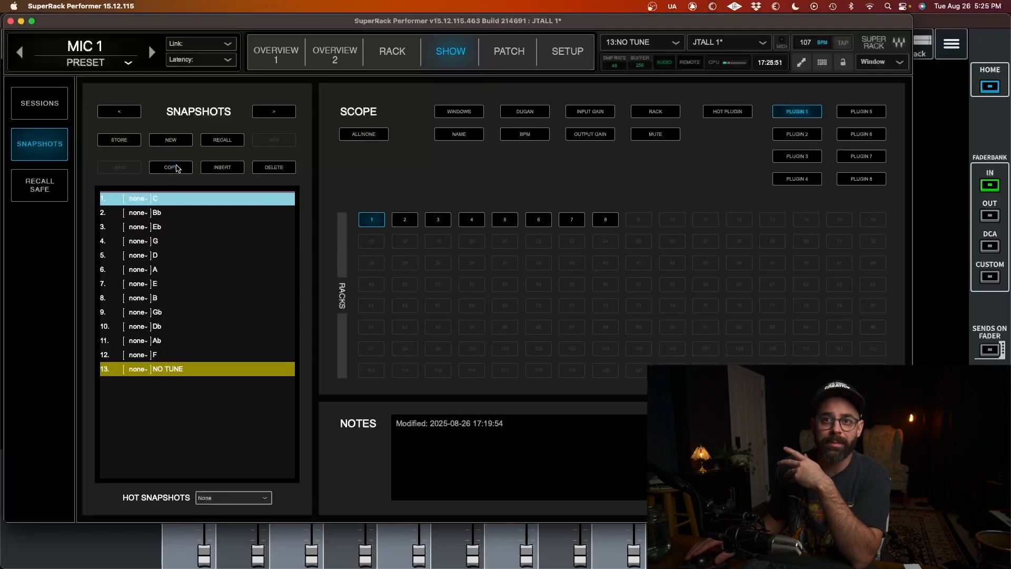
left_click(171, 167)
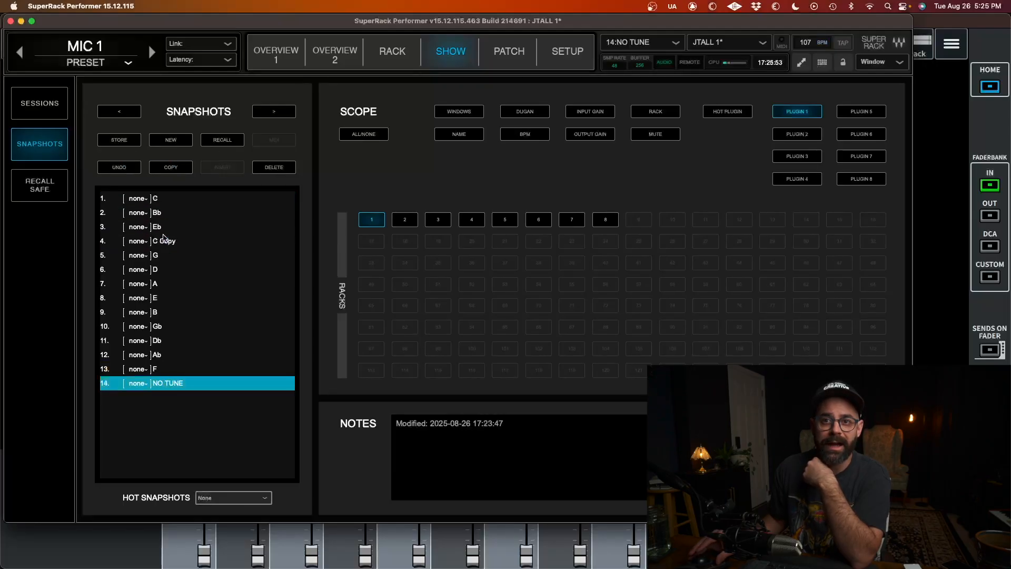
mouse_move(157, 217)
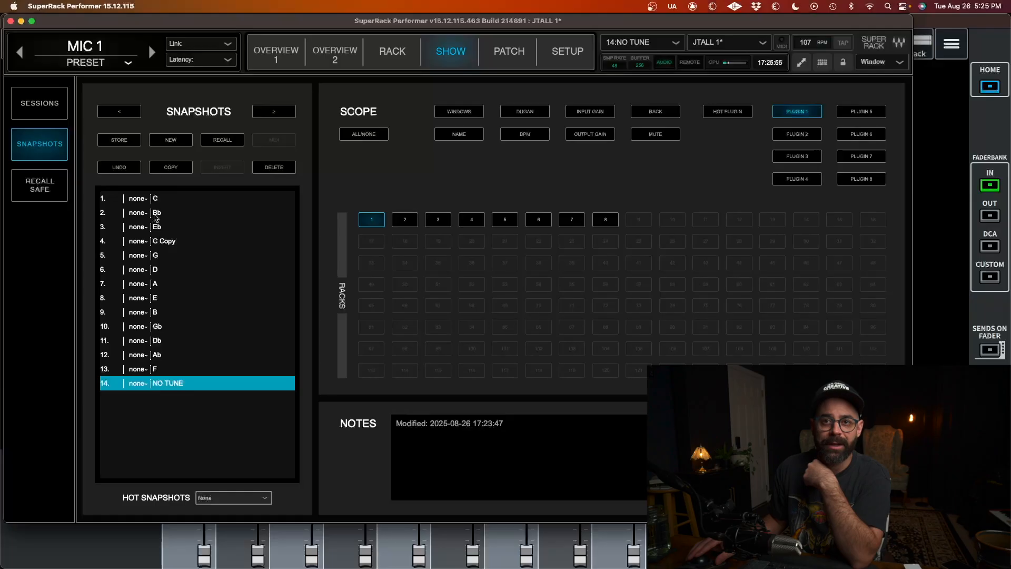
left_click(274, 167)
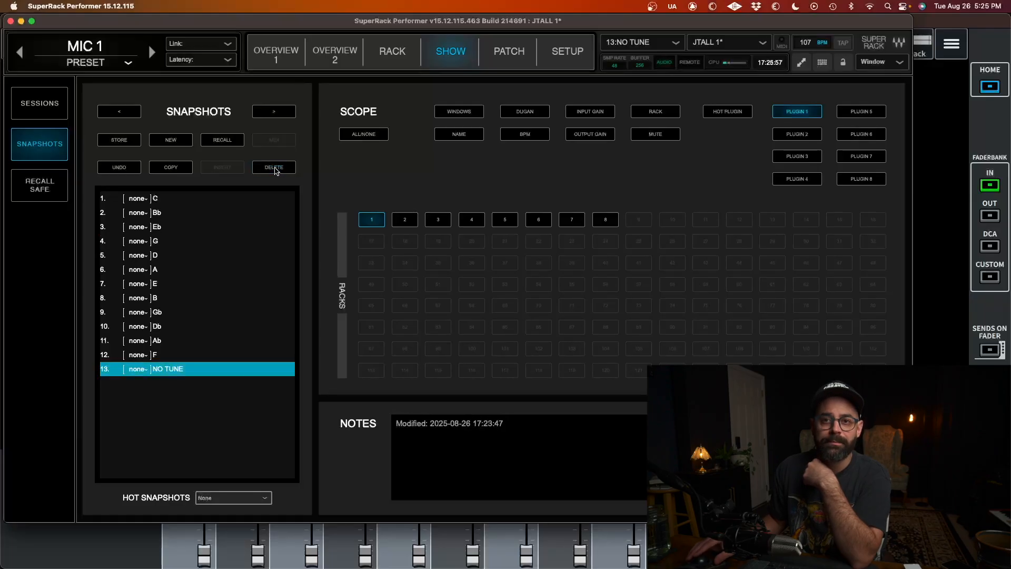
mouse_move(235, 216)
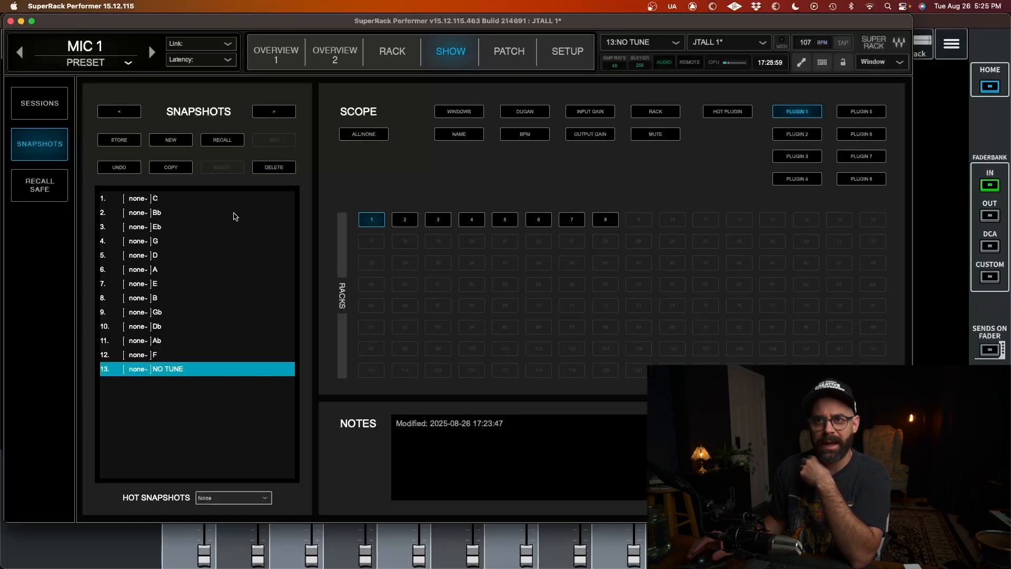
mouse_move(262, 37)
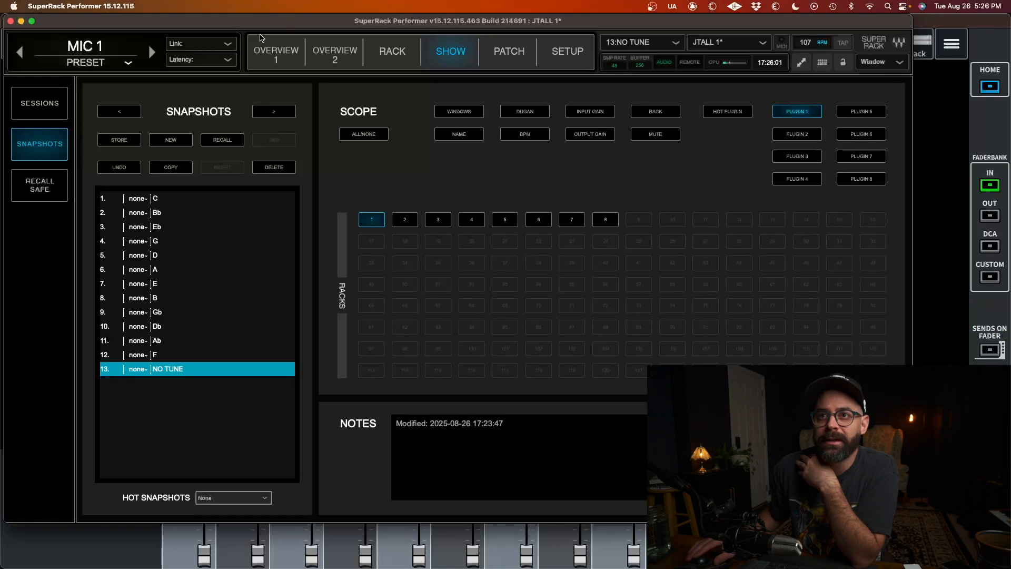
left_click(276, 51)
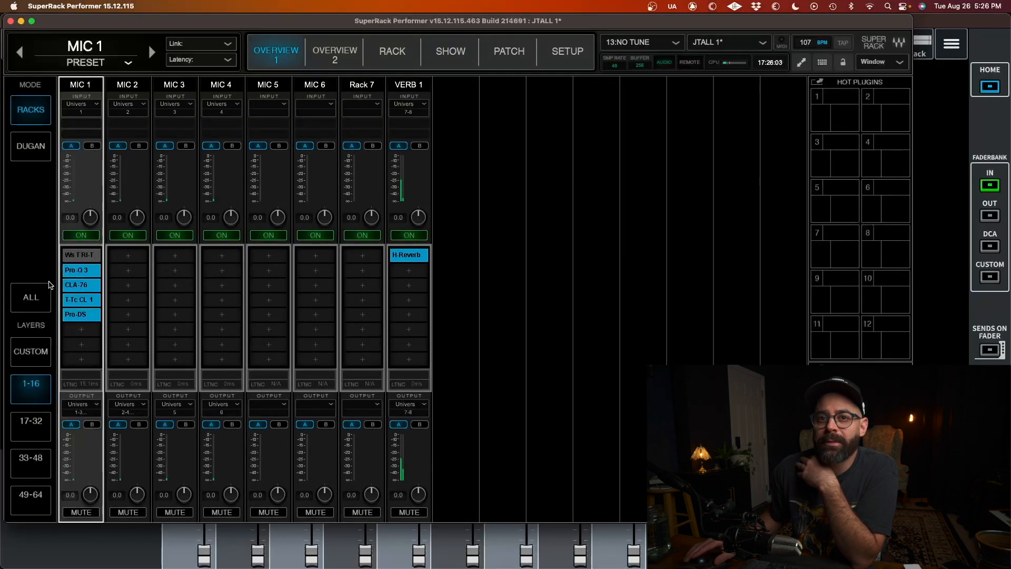
mouse_move(79, 264)
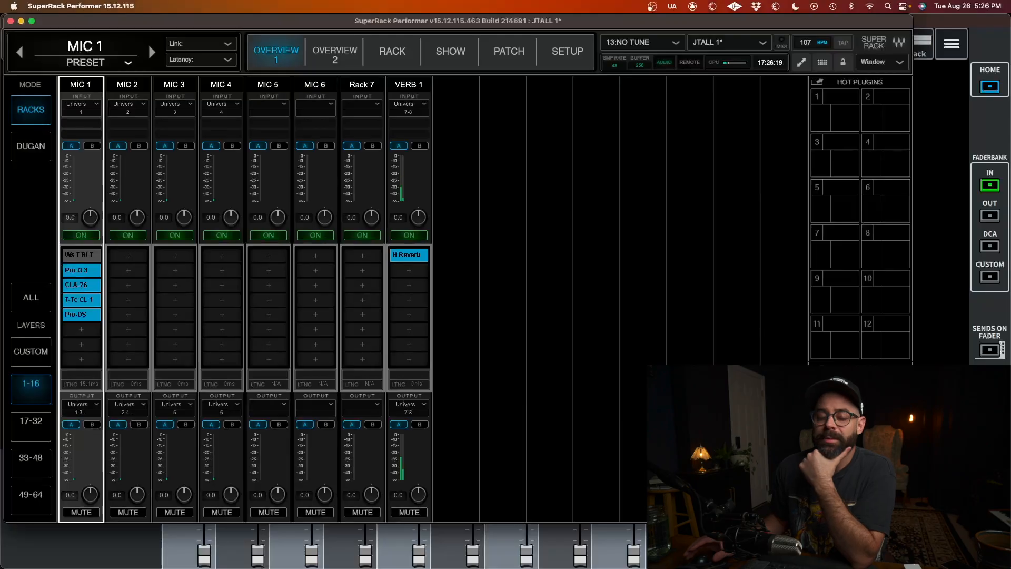
mouse_move(665, 120)
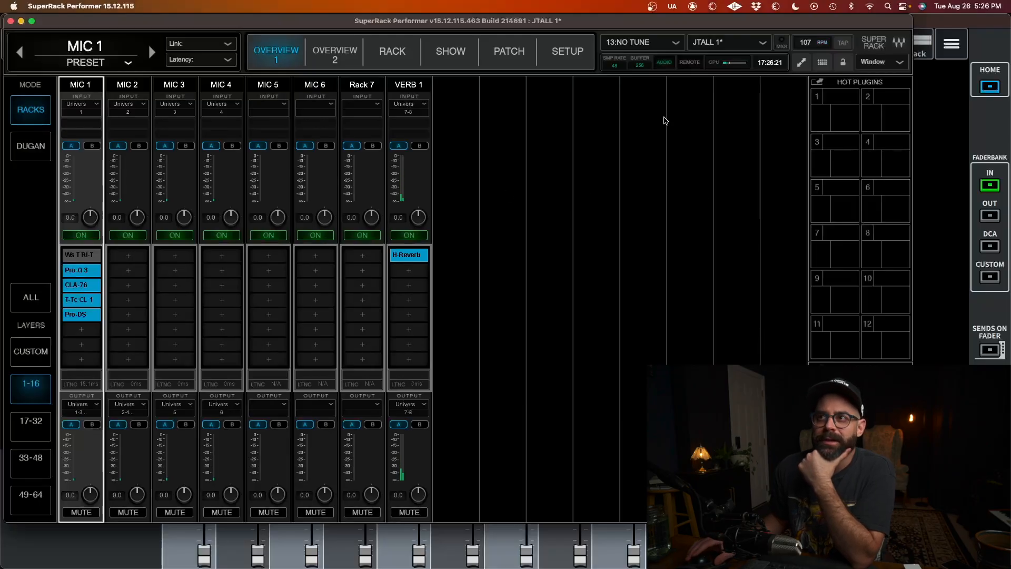
Open the snapshot dropdown to review Snapshots 1-13
left_click(641, 42)
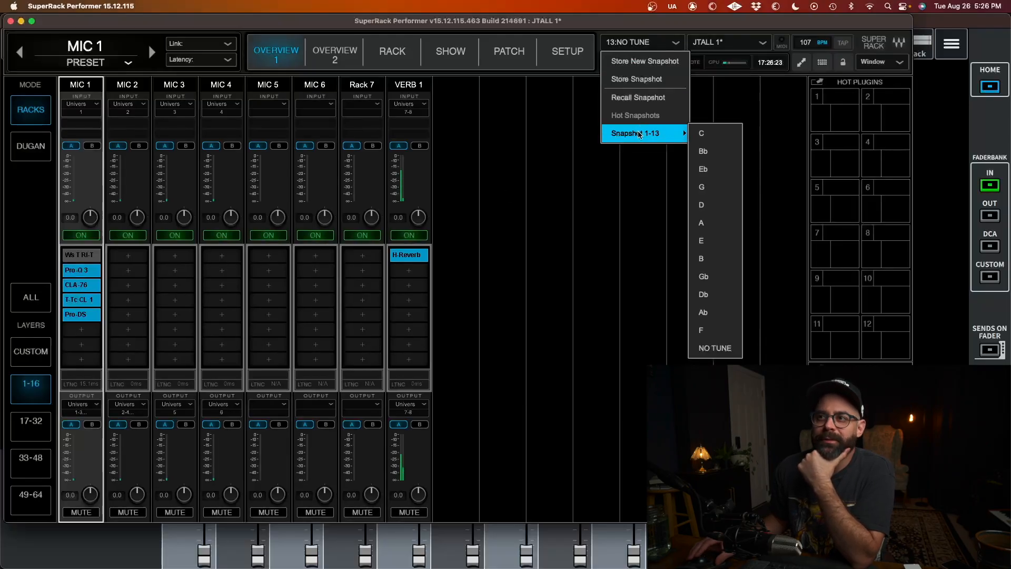
left_click(701, 133)
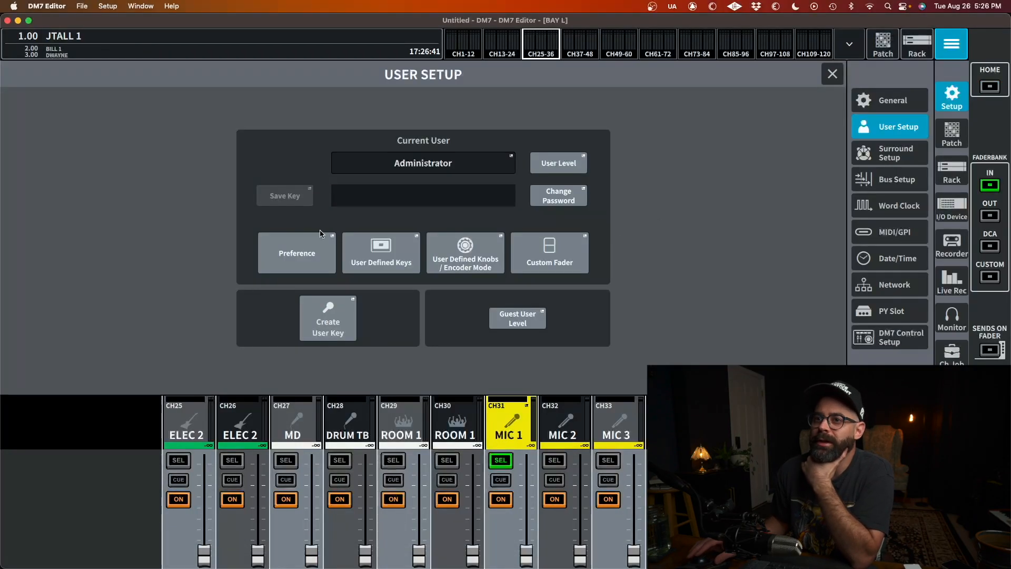
In User Defined Keys, set key 5's function to MIDI Control Change CC 1
left_click(381, 253)
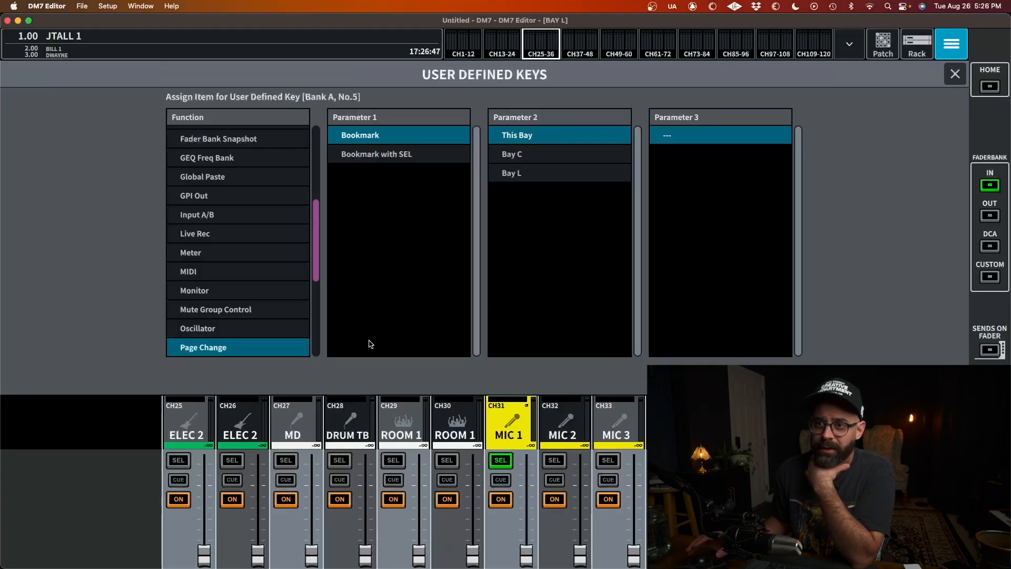
left_click(218, 139)
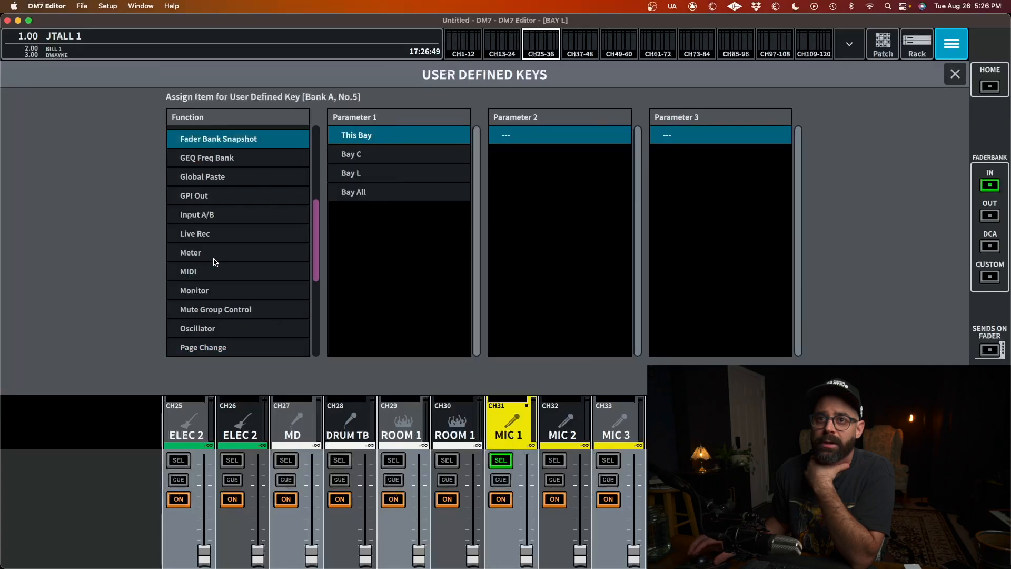
left_click(198, 347)
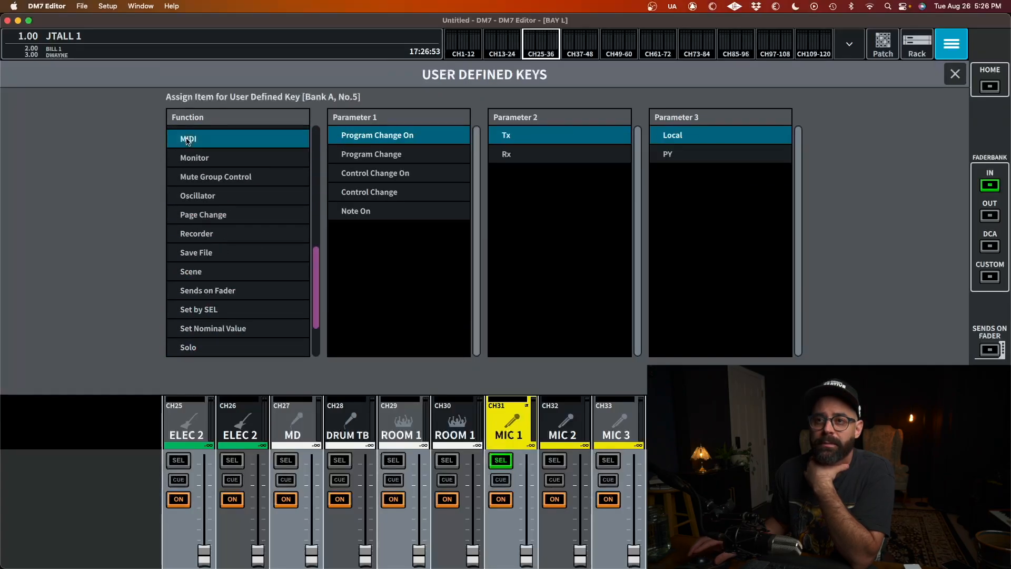
left_click(375, 172)
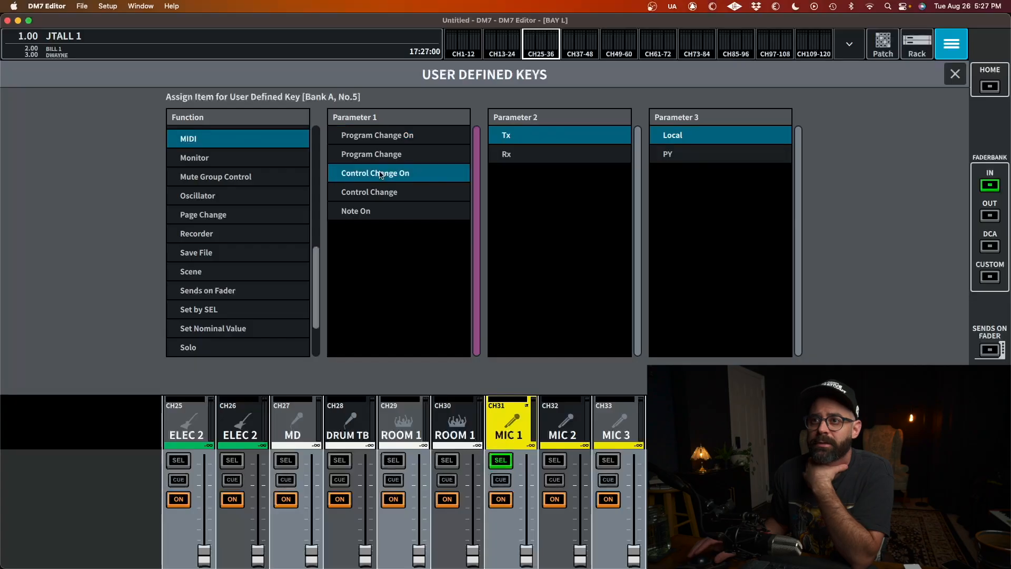
left_click(369, 192)
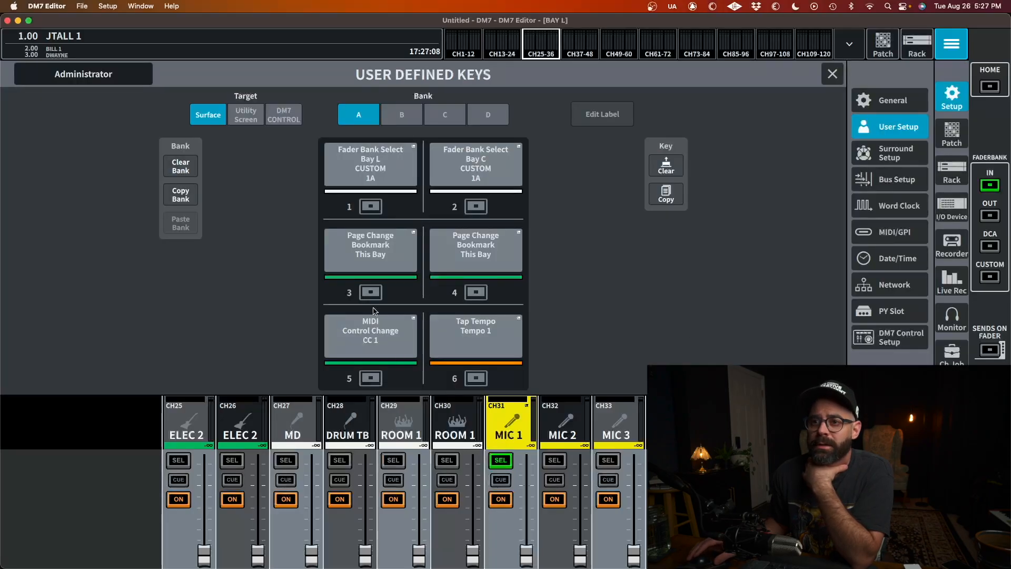
Change key 5's first label line to REC so it reads MIDI / RECALL
left_click(602, 114)
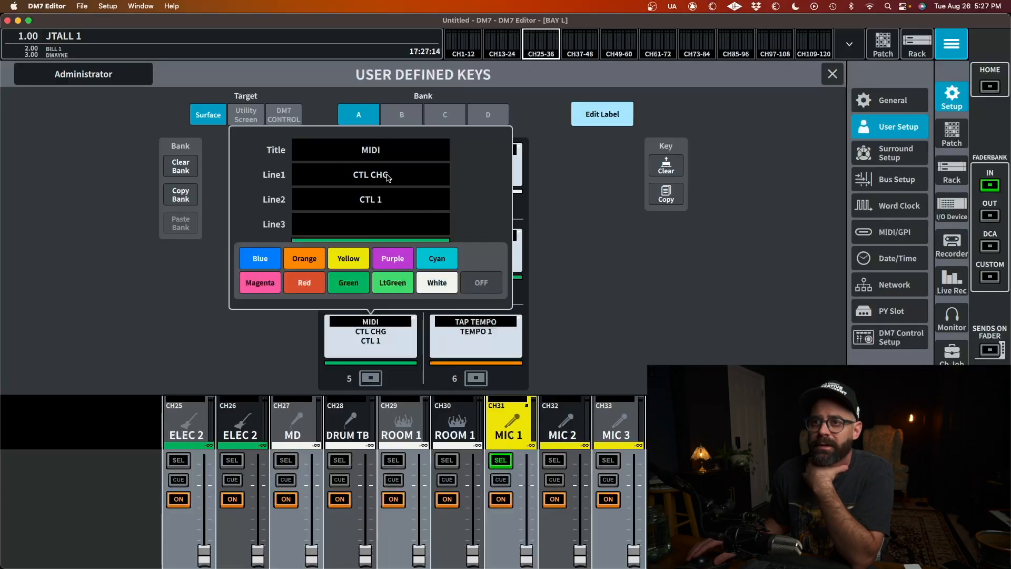
left_click(371, 174)
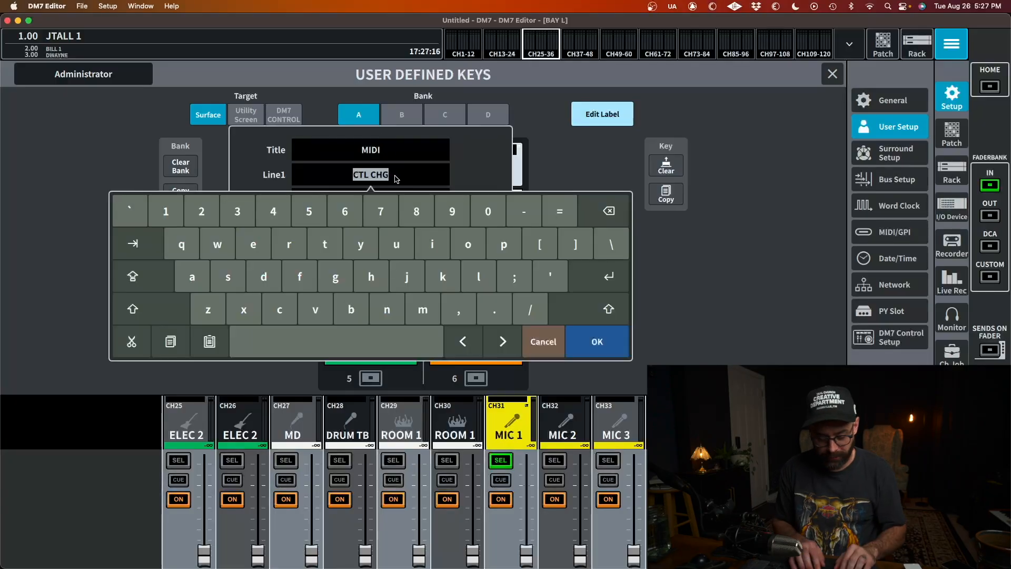
type("RECALL")
type("NO TU")
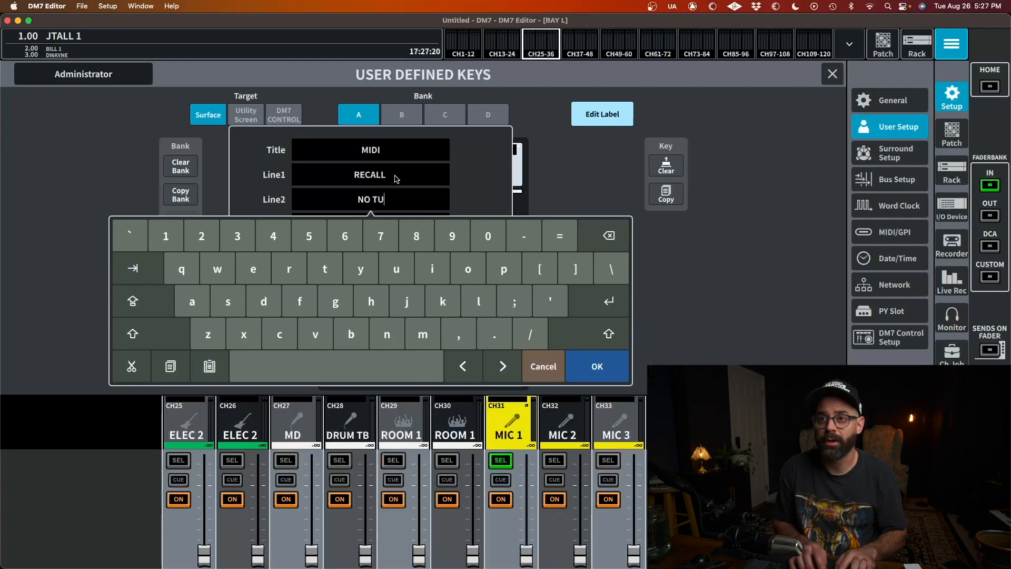
left_click(597, 366)
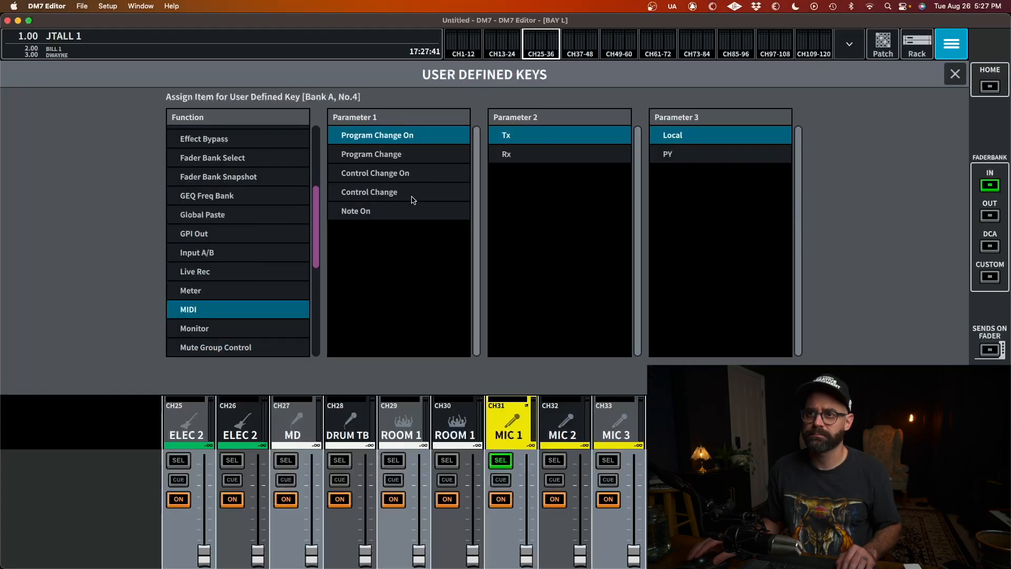
Set key 4 to MIDI Control Change CC 2 and key 3 to CC 3
left_click(369, 192)
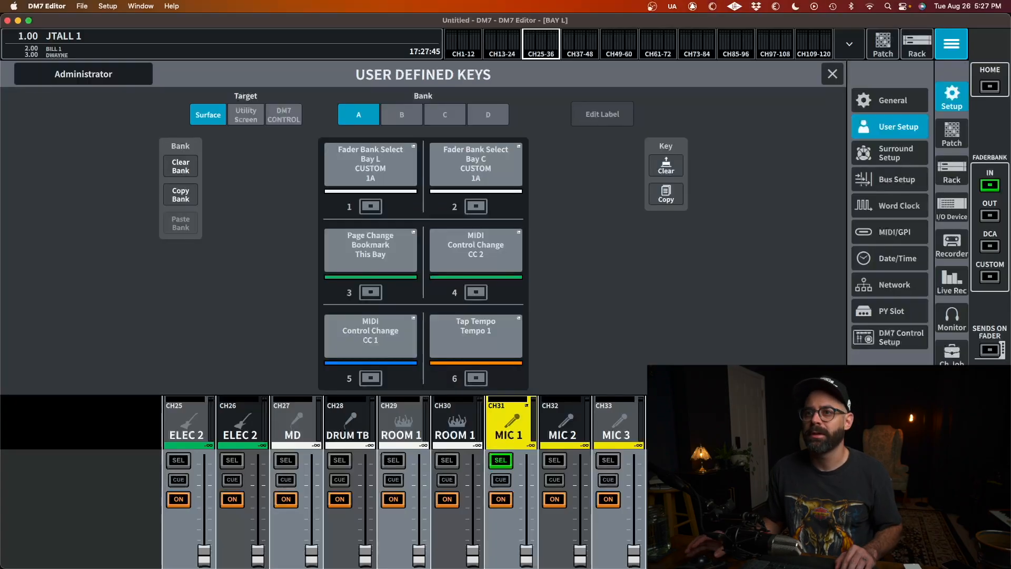
left_click(371, 251)
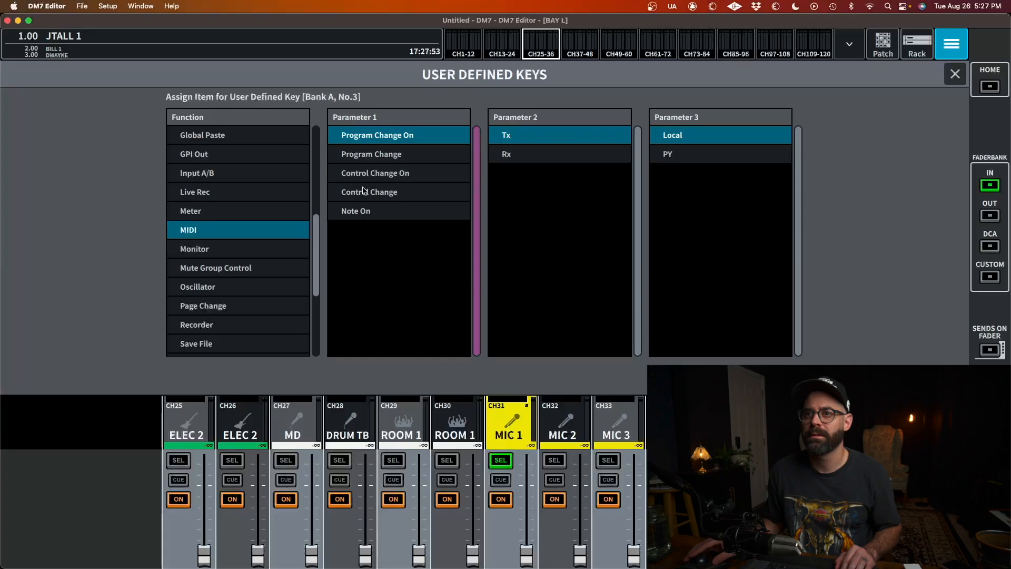
left_click(377, 210)
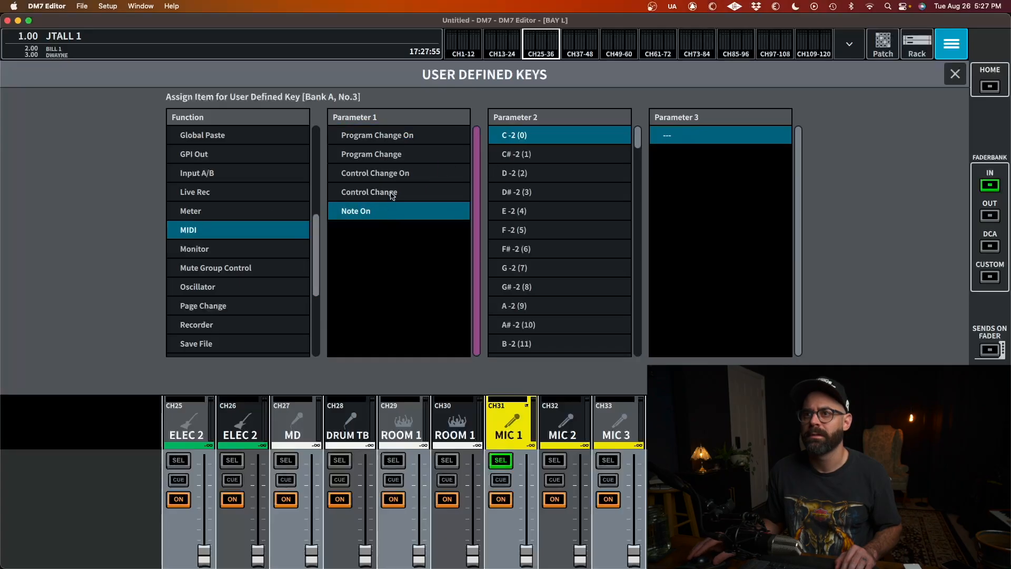
left_click(369, 192)
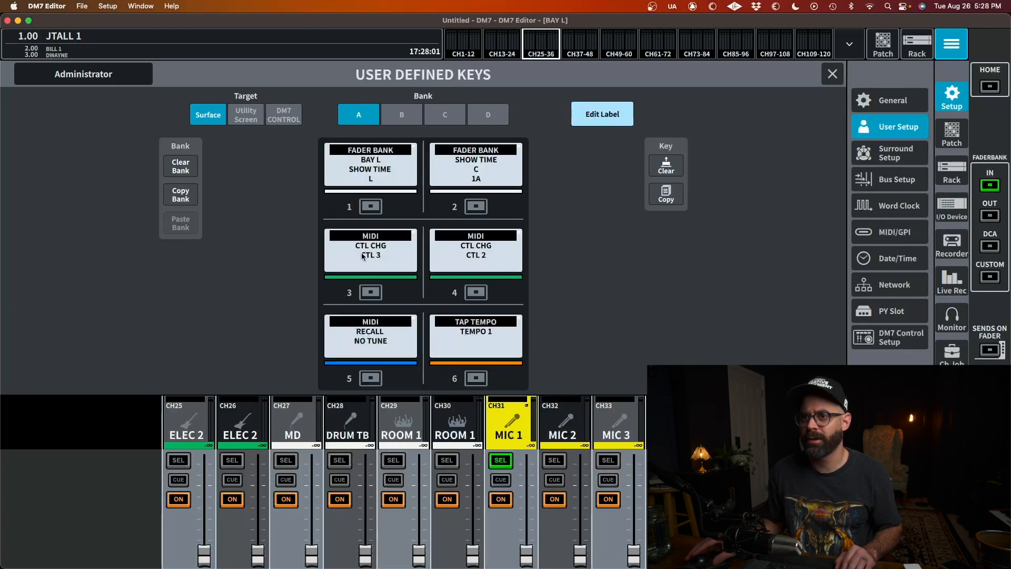
left_click(370, 250)
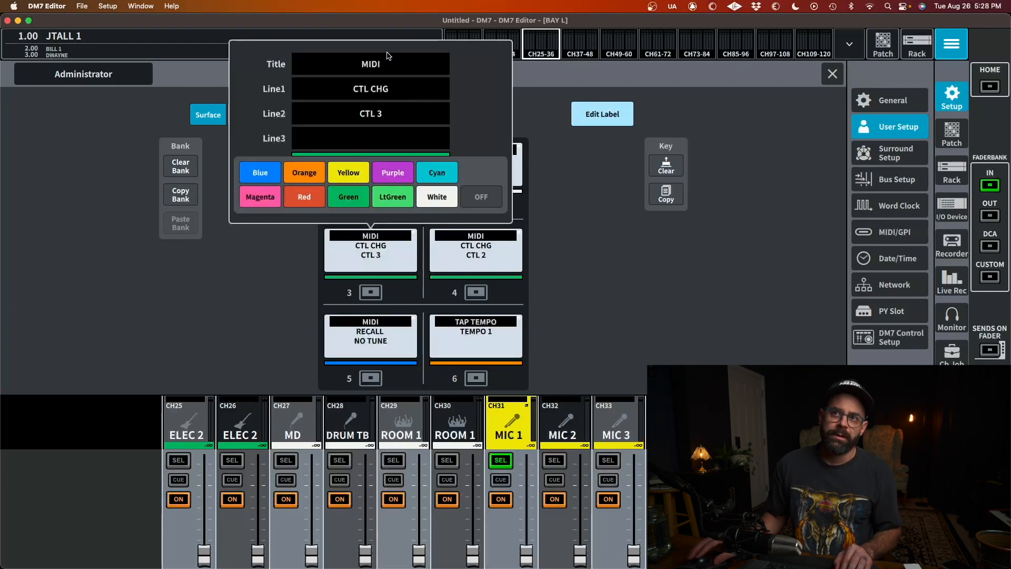
Label key 3 MIDI / RECALL / PREV SCENE in blue, and edit key 4's label
left_click(370, 89)
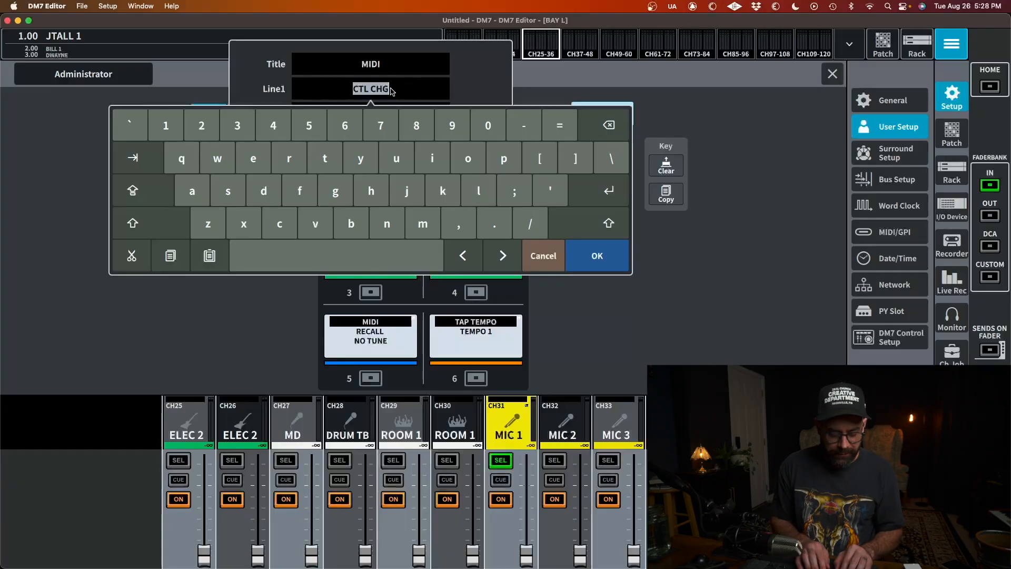
left_click(666, 165)
type("CTL 2")
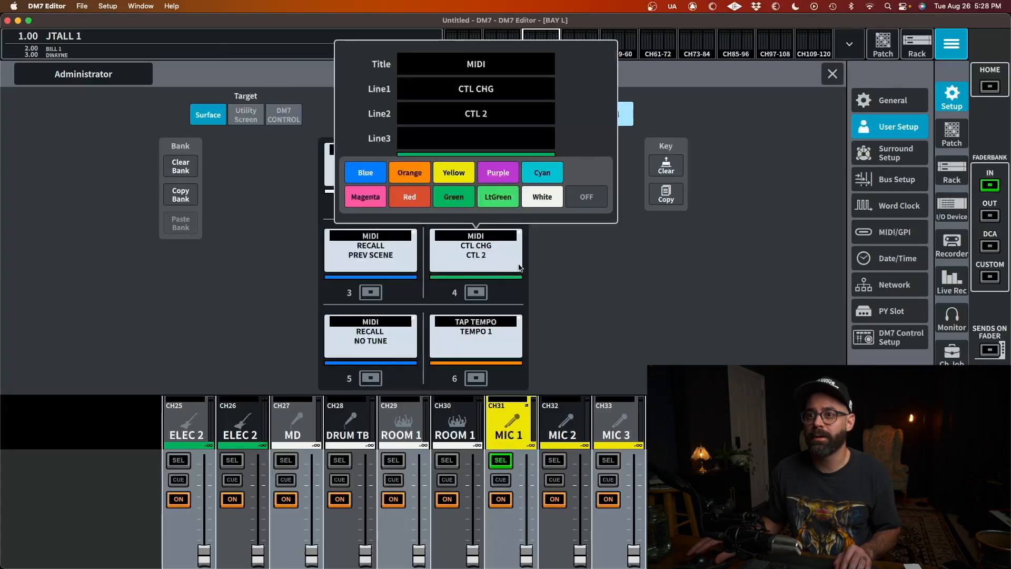
left_click(476, 88)
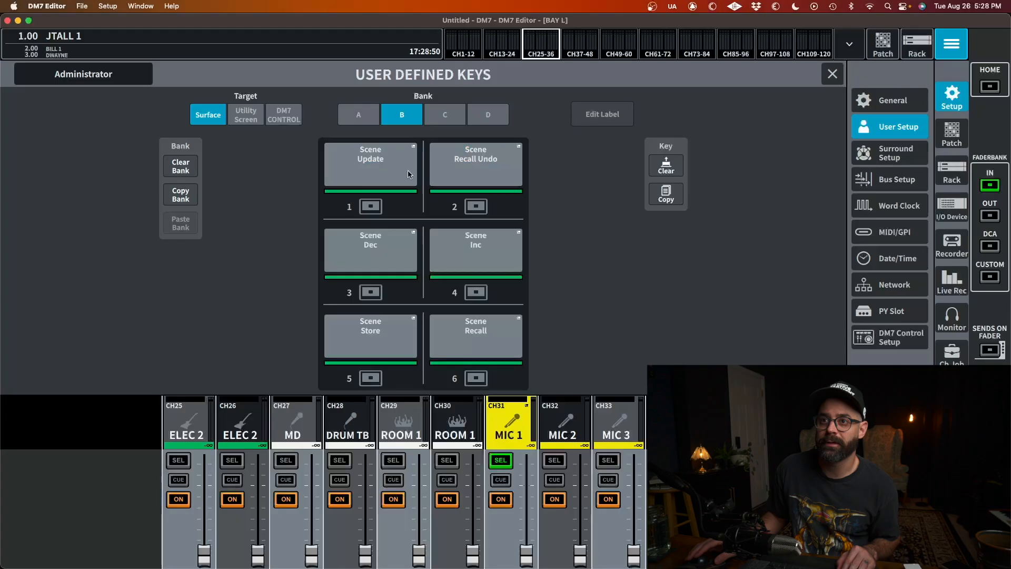
Assign bank B key 1 to MIDI Control Change CC 4
left_click(370, 163)
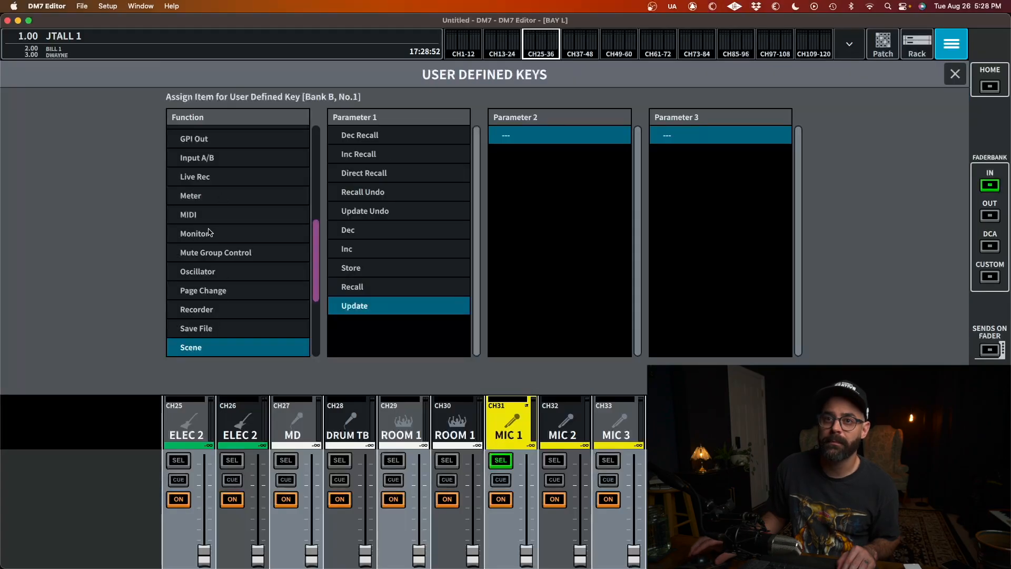
left_click(188, 214)
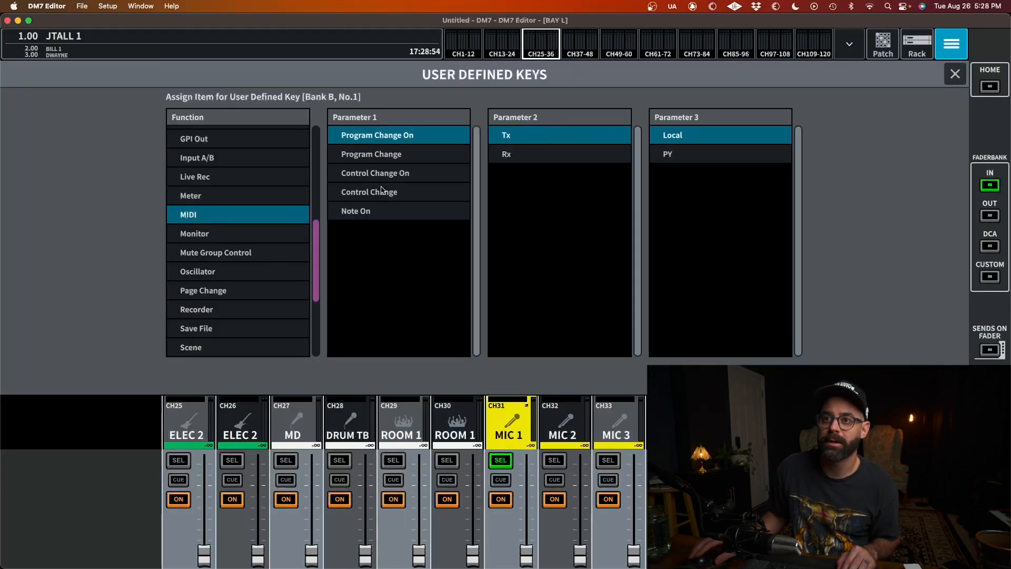
left_click(369, 192)
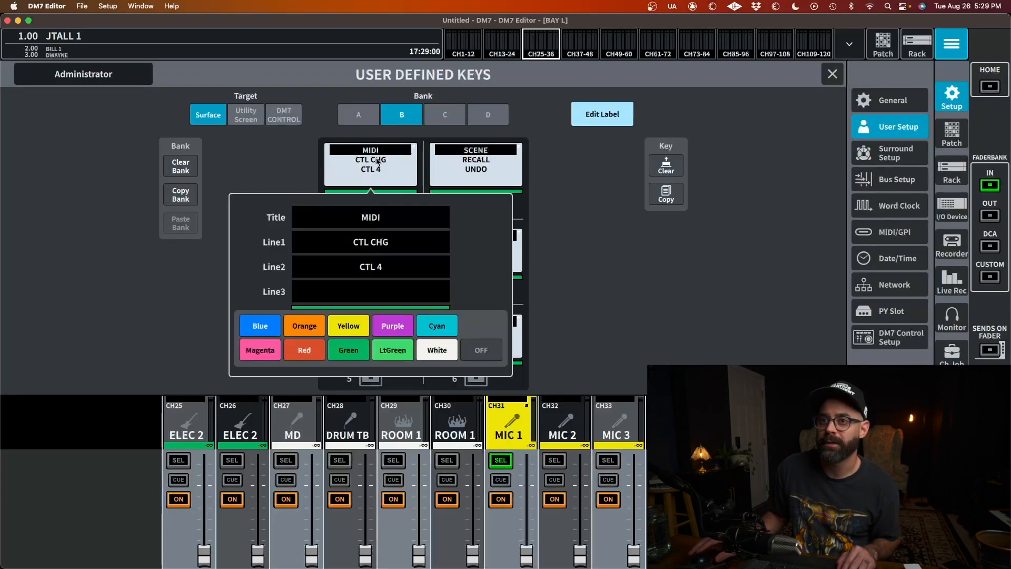
Colour bank B key 1's label blue and close the User Defined Keys page
left_click(370, 241)
type("SCENE 1")
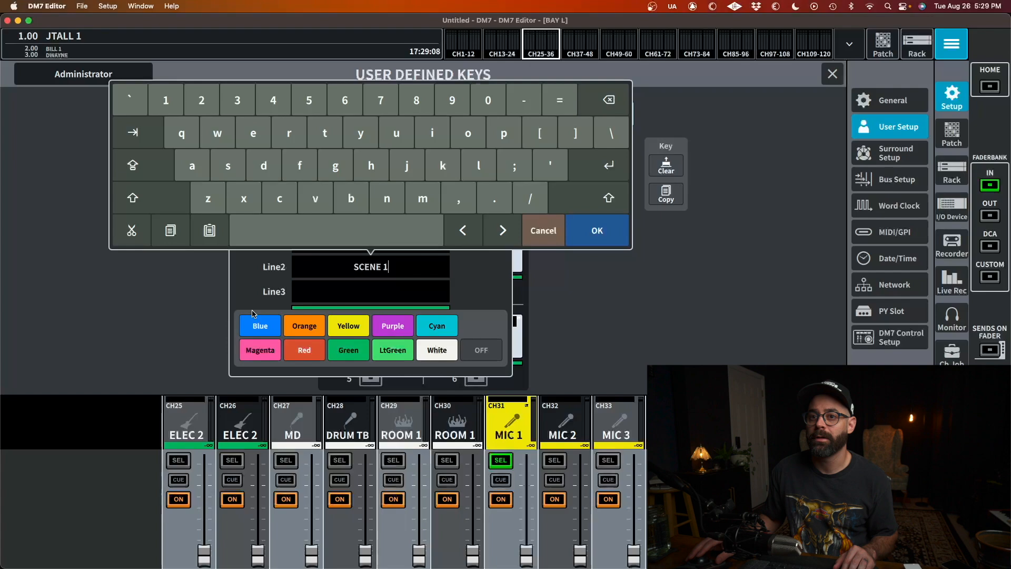
left_click(596, 231)
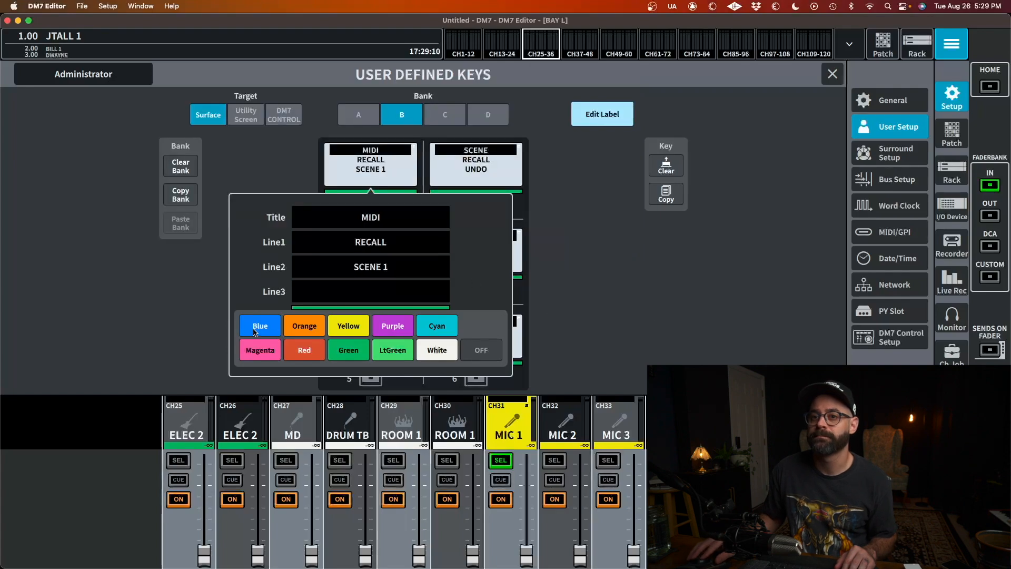
left_click(260, 325)
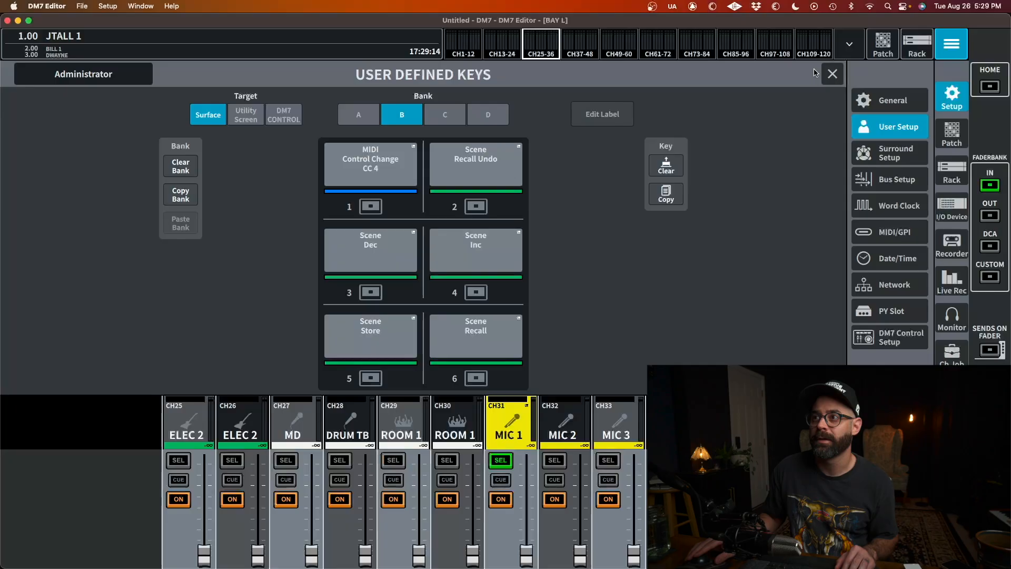
left_click(832, 74)
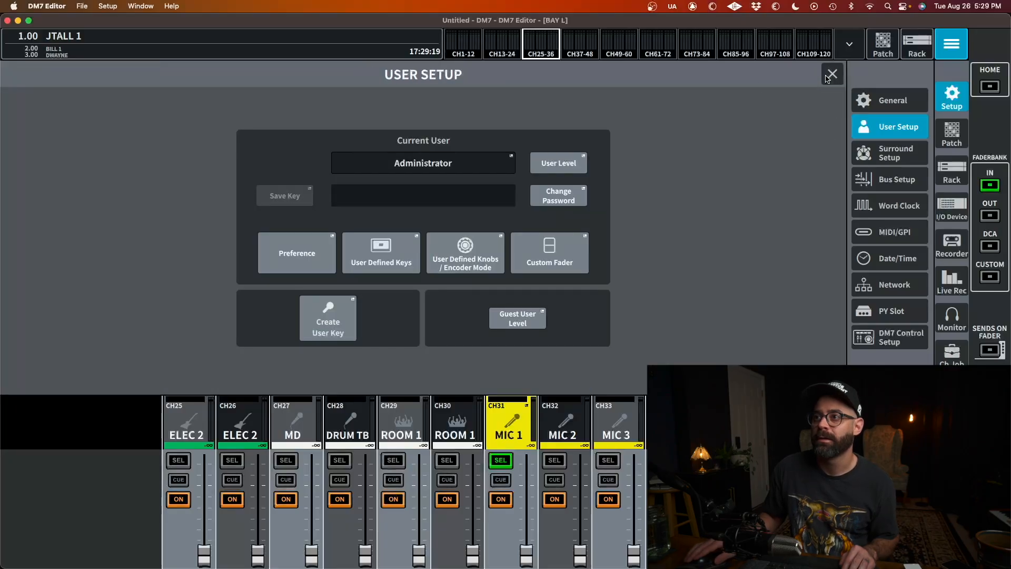
On SuperRack's Setup page, remove the old MIDI controller and add a new one
left_click(831, 74)
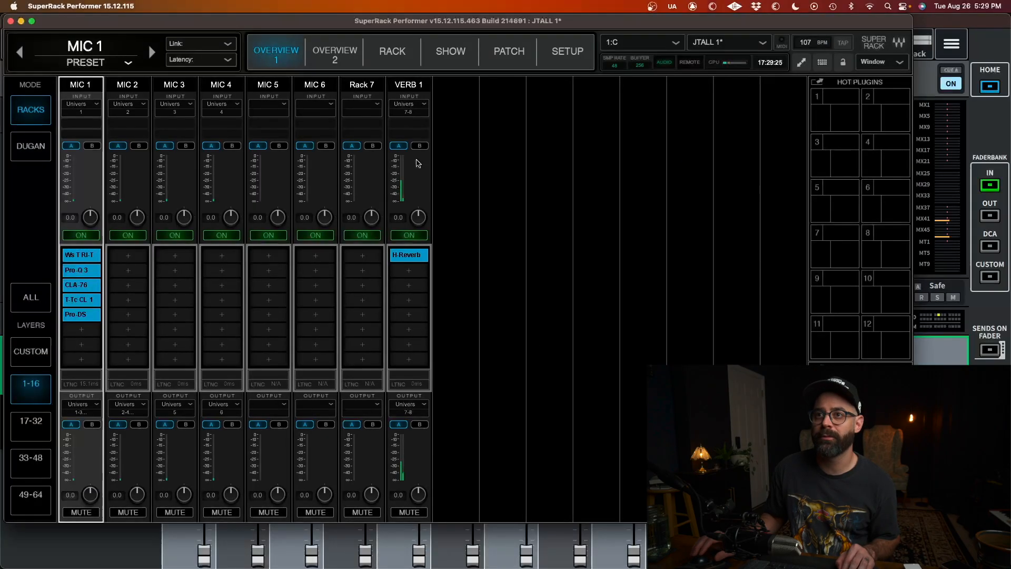
left_click(567, 51)
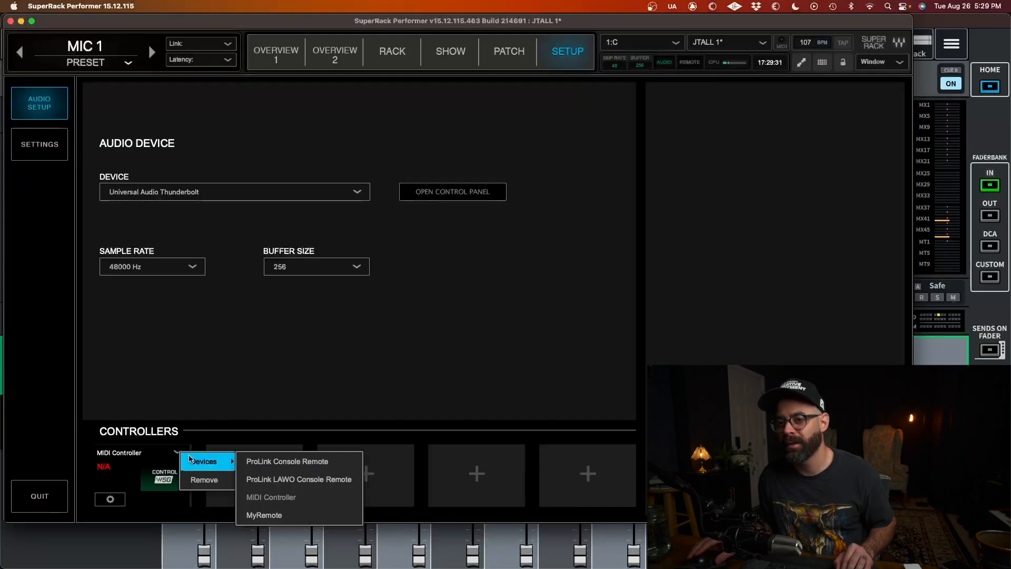
left_click(204, 479)
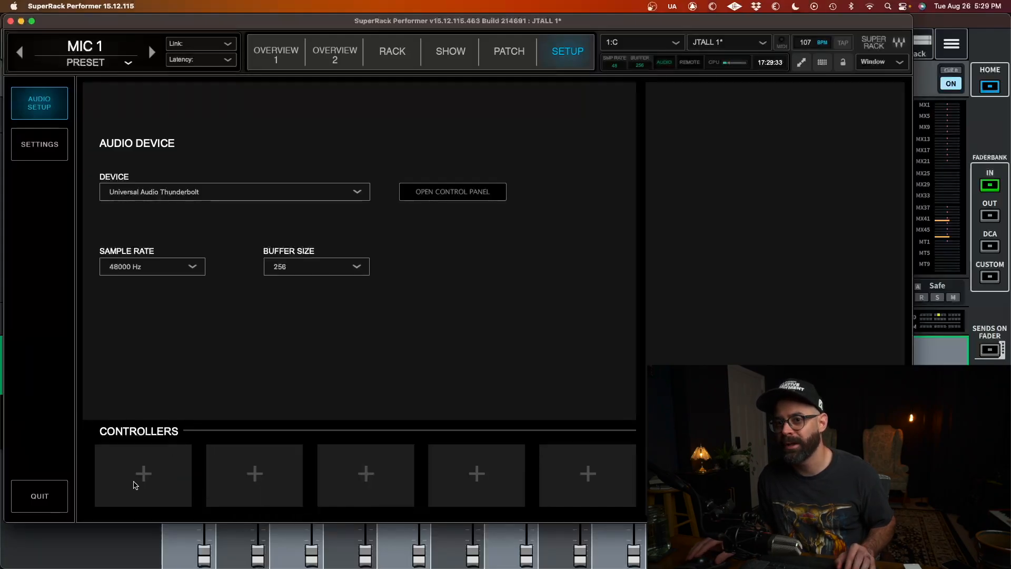
left_click(142, 475)
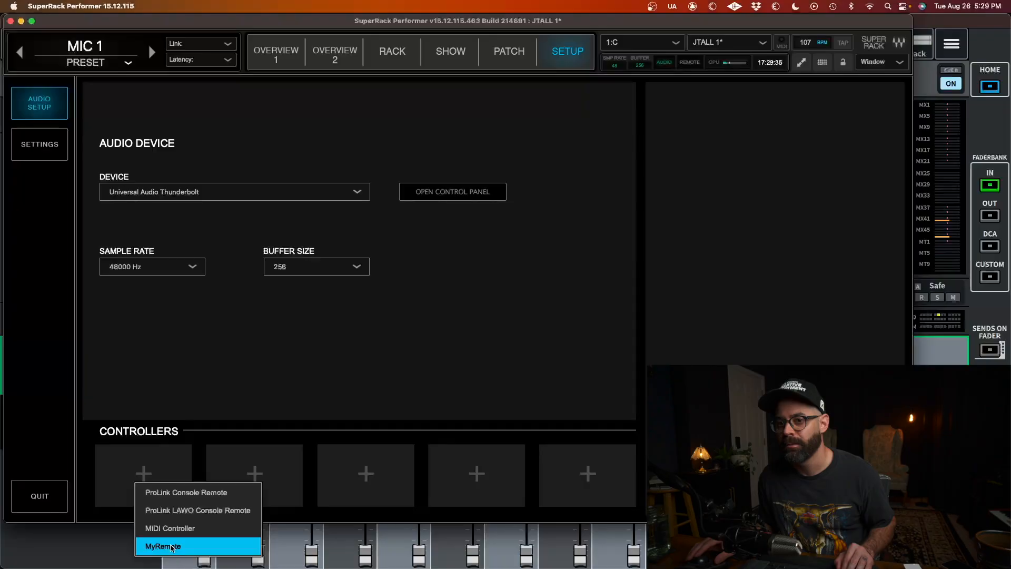
left_click(163, 545)
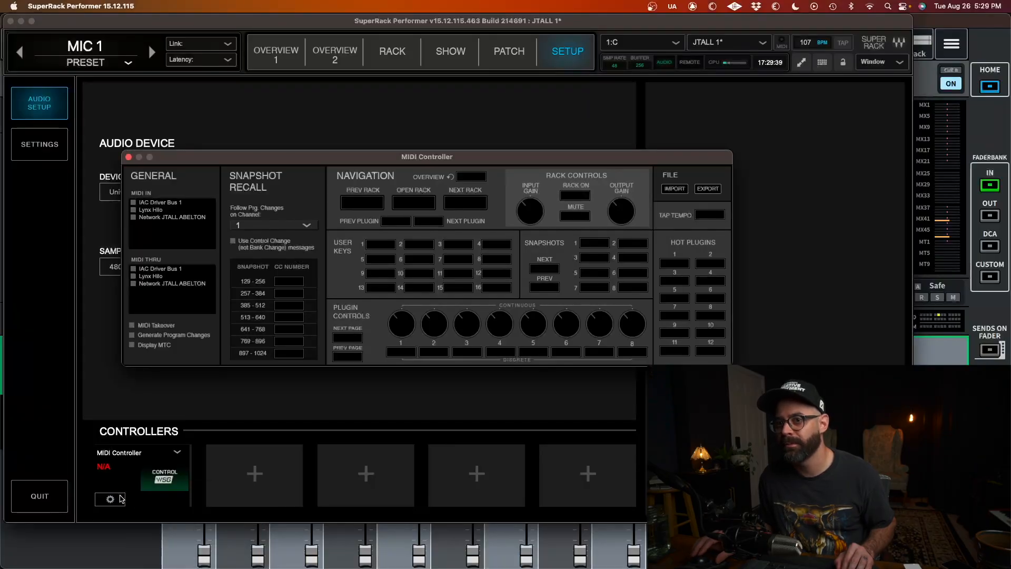
mouse_move(430, 244)
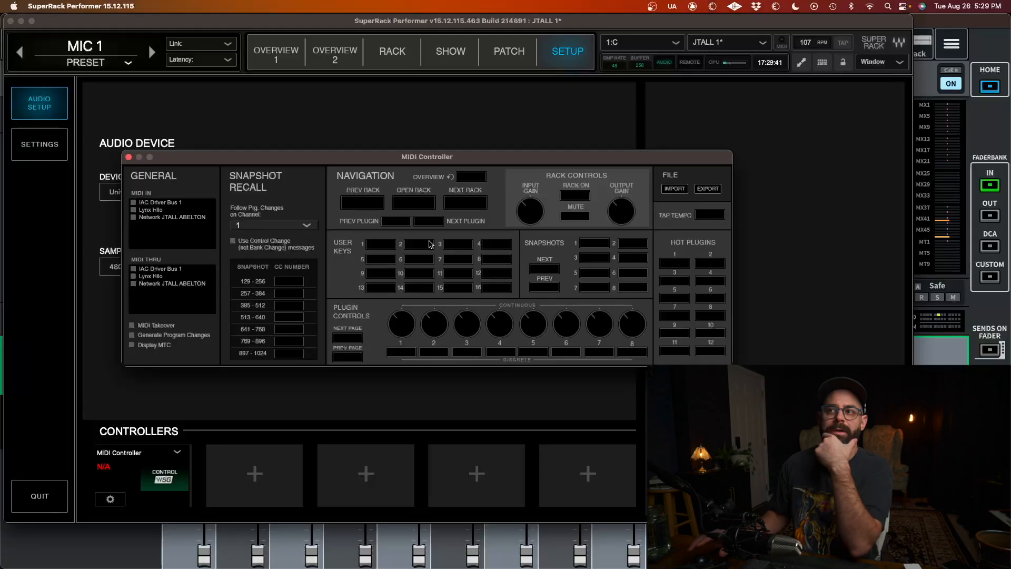
mouse_move(601, 241)
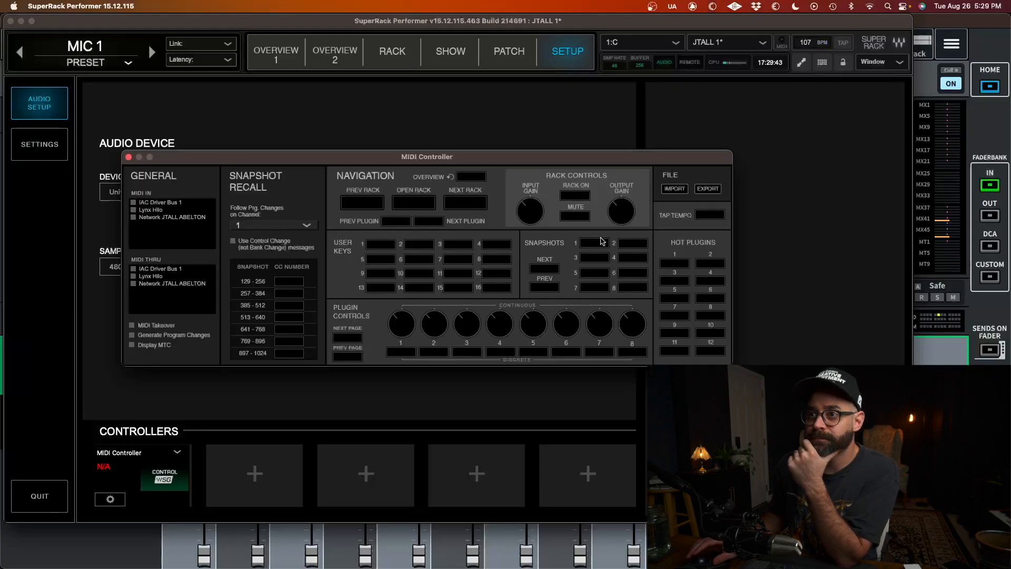
mouse_move(550, 239)
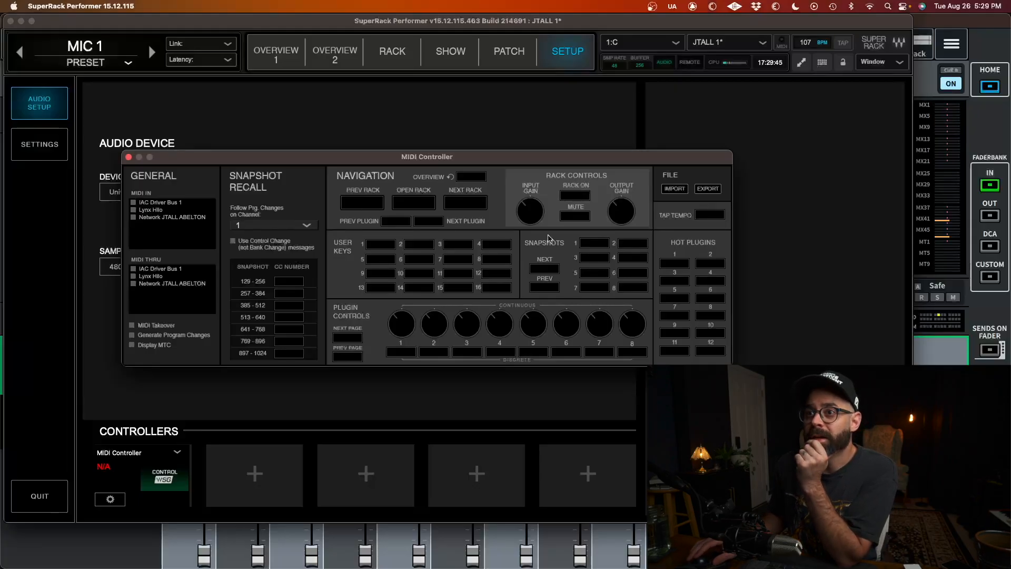
mouse_move(515, 300)
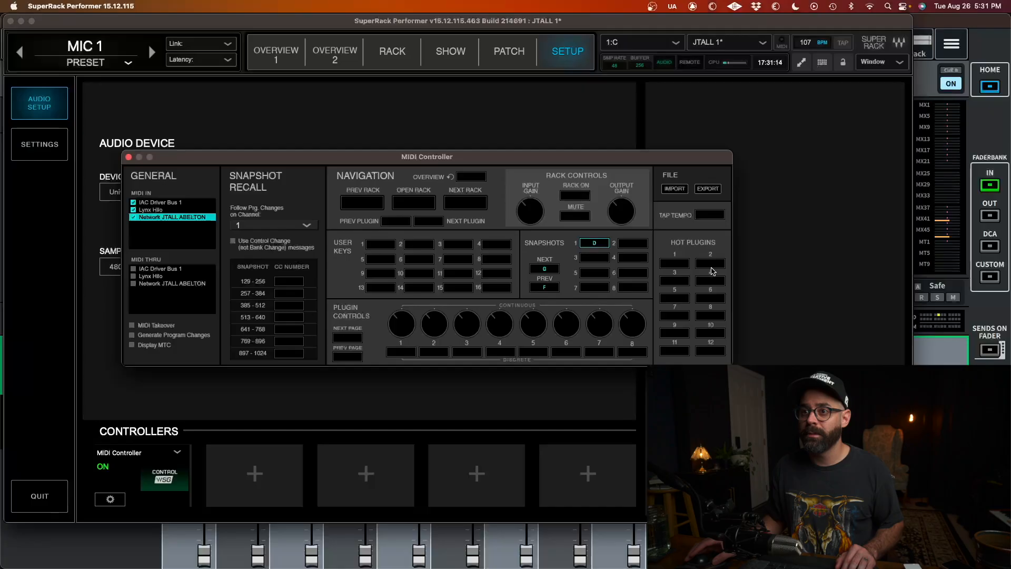
Close the MIDI Controller settings window
left_click(381, 244)
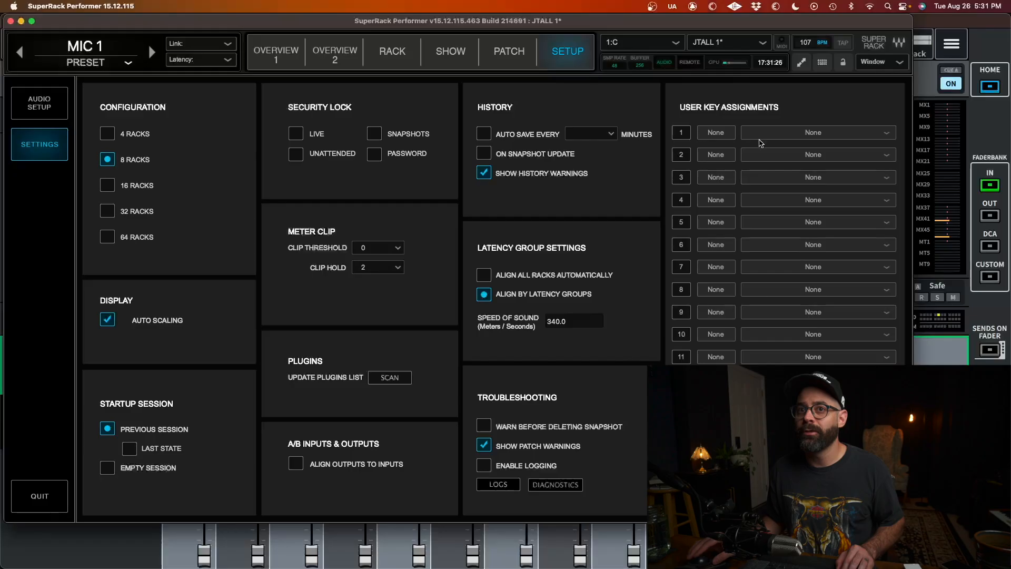
mouse_move(764, 133)
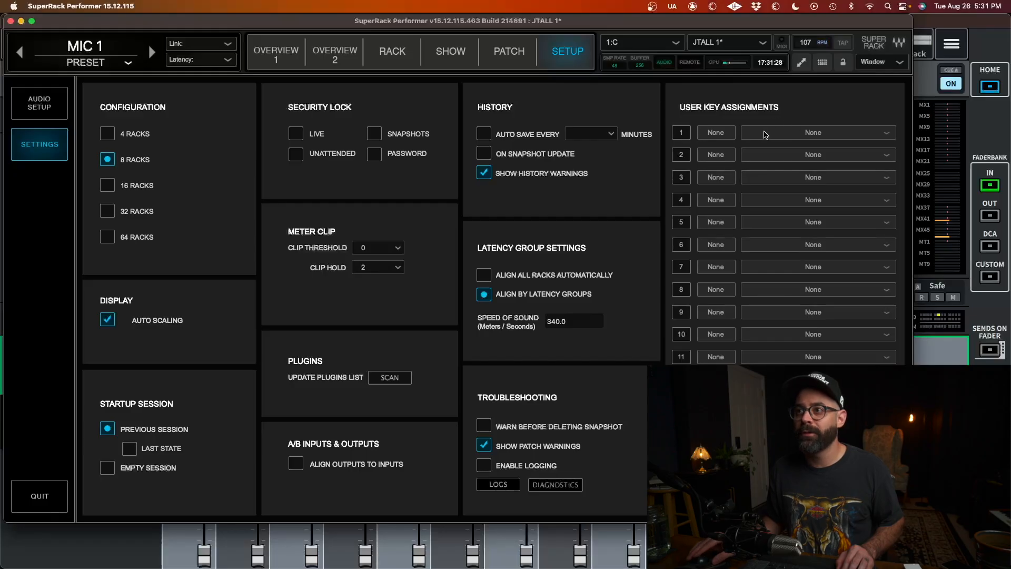
Set user key 1 to recall snapshot 13 (NO TUNE), then show the snapshot list
left_click(818, 132)
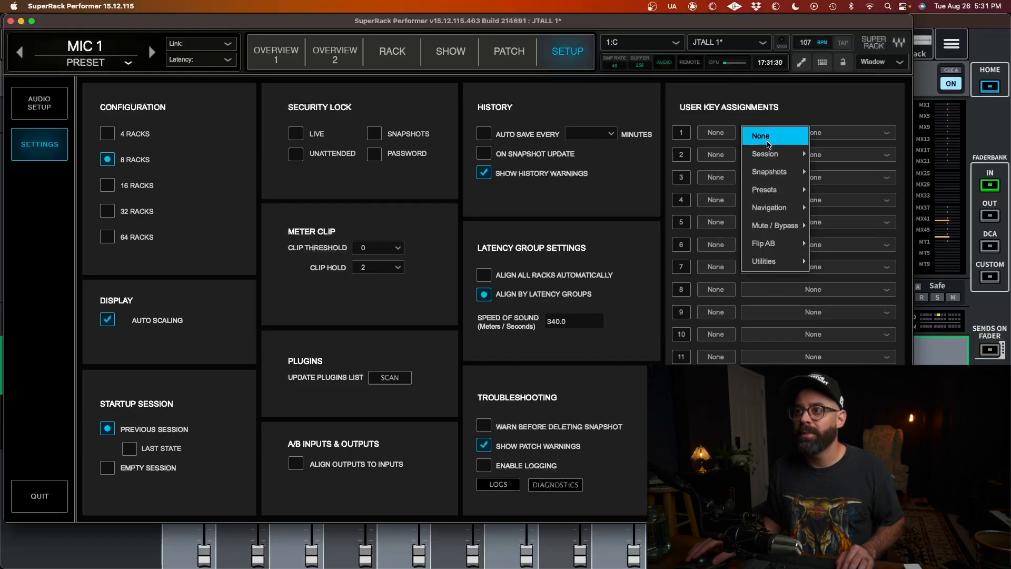
mouse_move(770, 172)
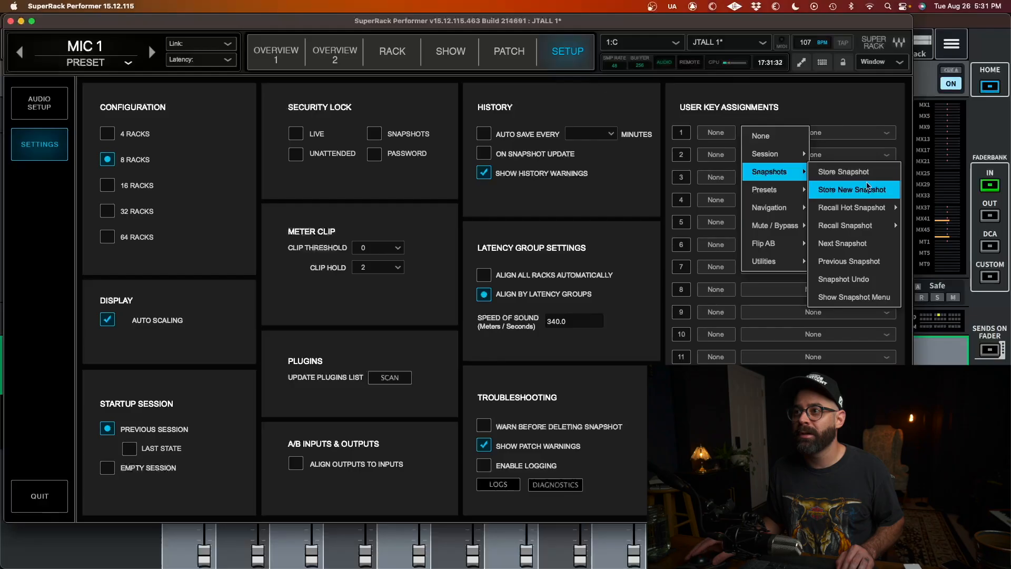
mouse_move(844, 226)
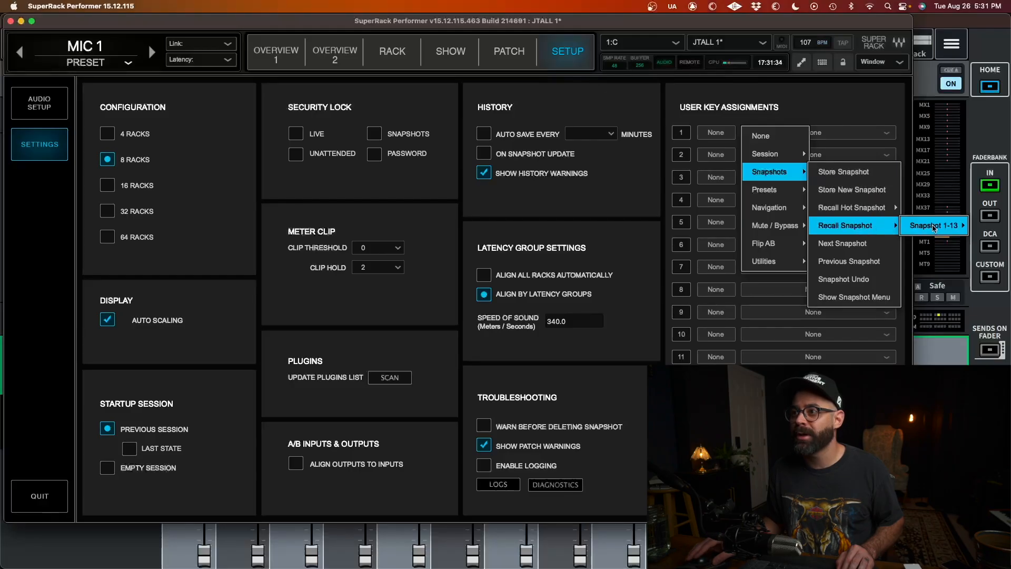
left_click(935, 226)
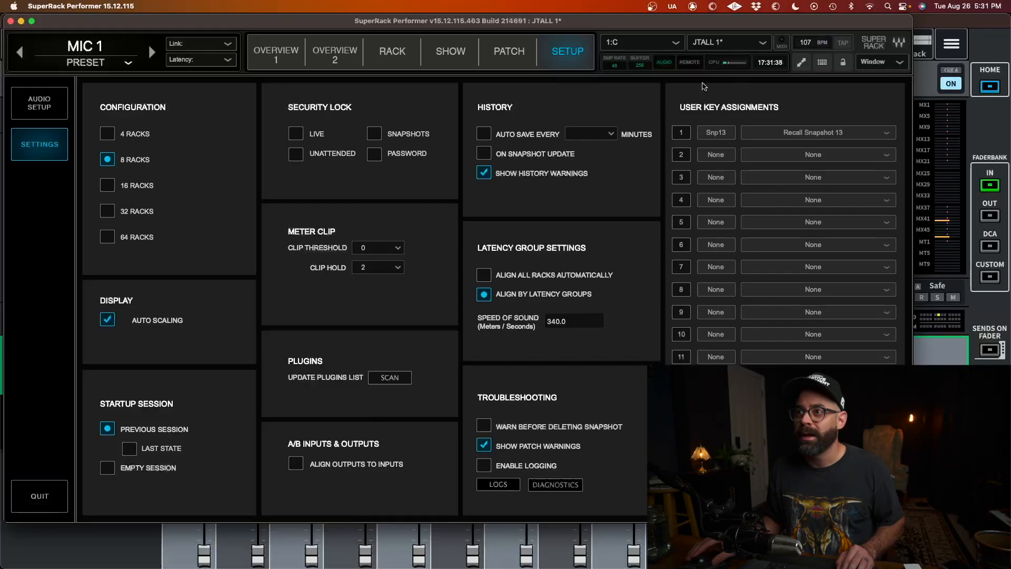
mouse_move(206, 32)
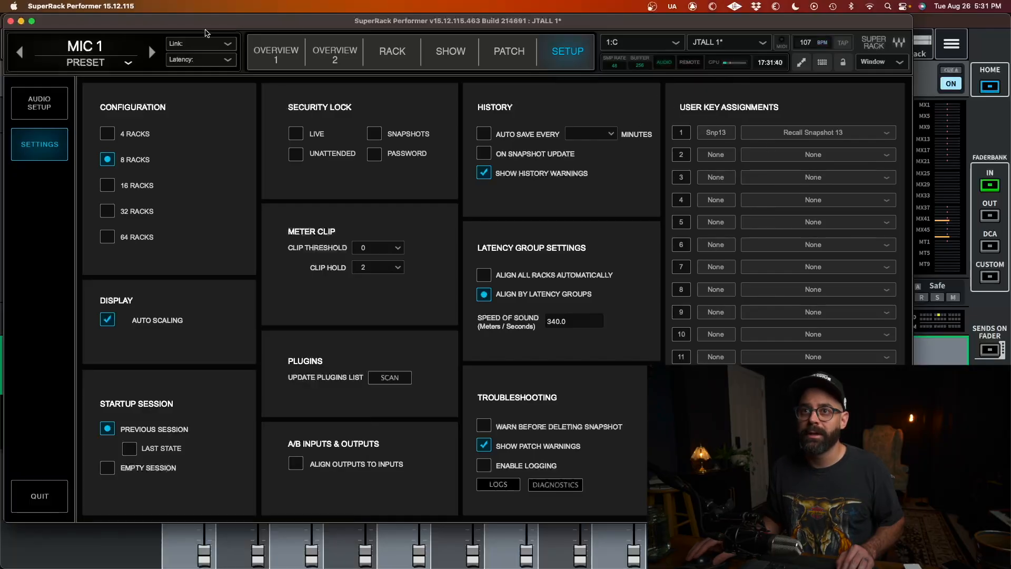
left_click(450, 51)
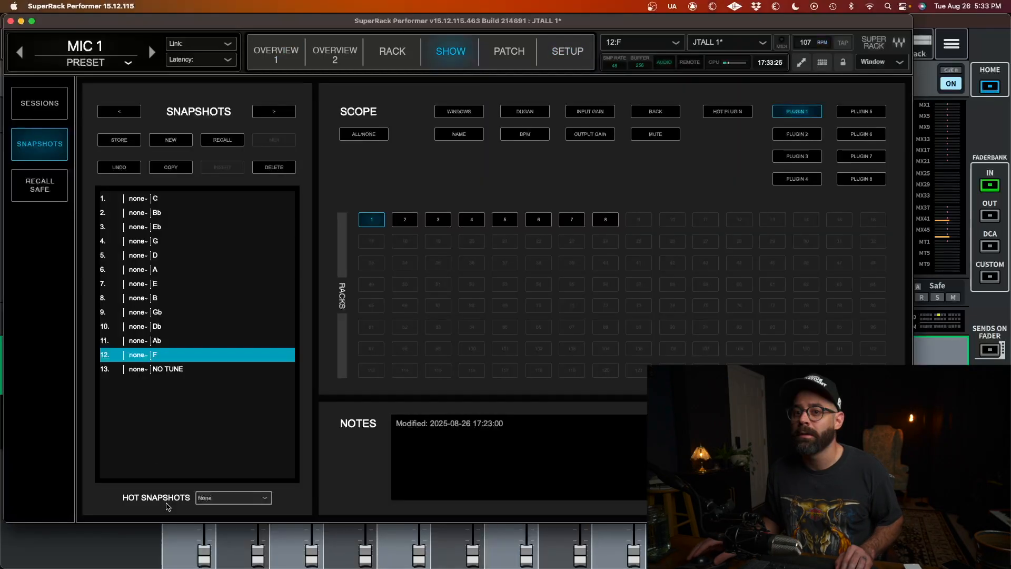
mouse_move(43, 103)
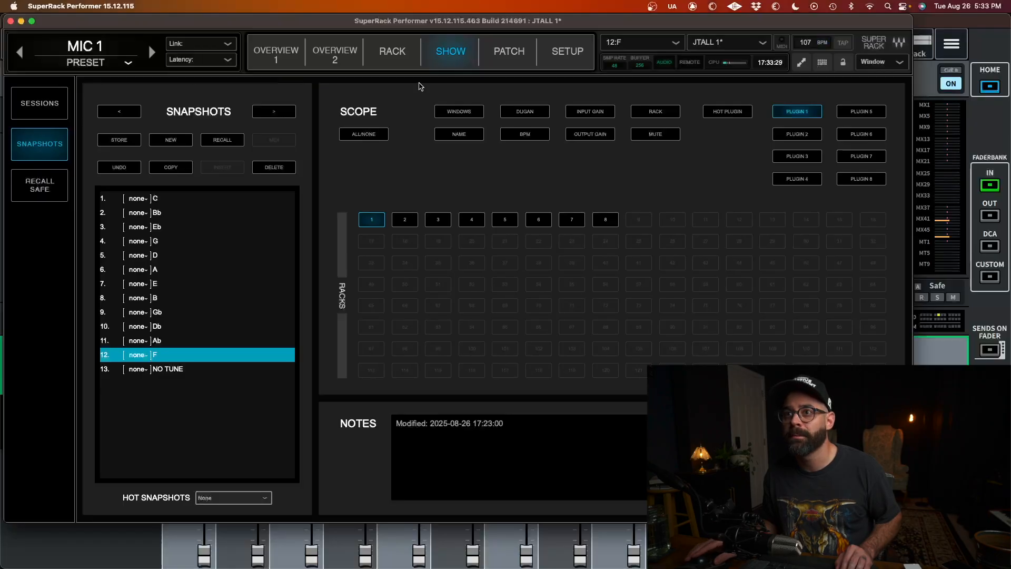
Reopen the MIDI Controller mapping window from the Audio Setup page
left_click(567, 51)
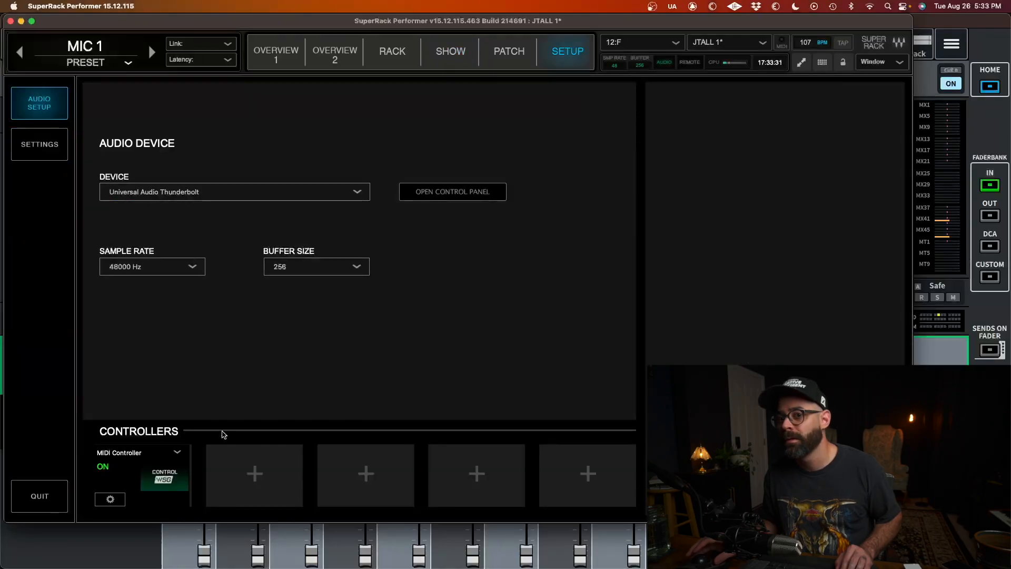
left_click(109, 499)
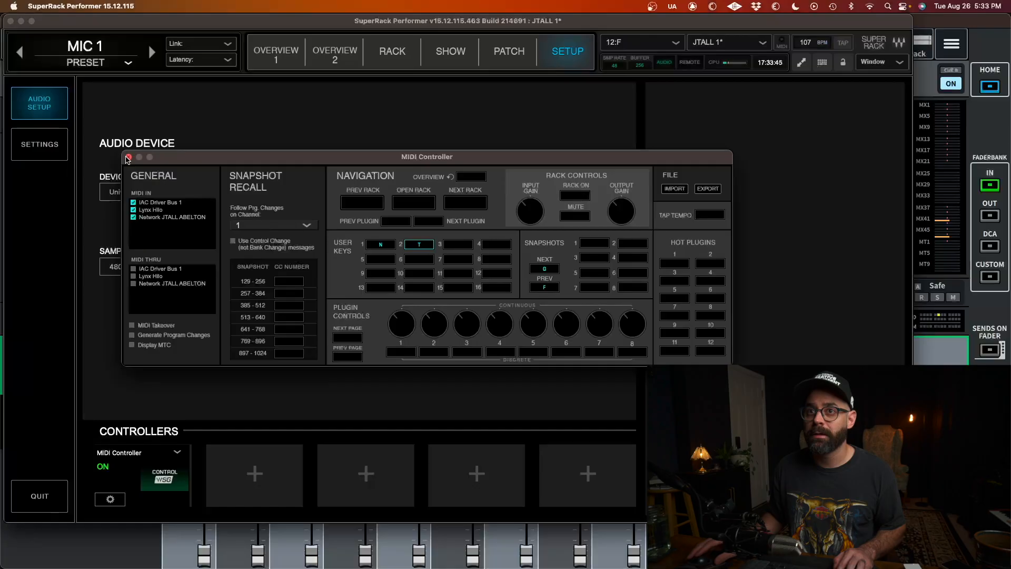
Close the MIDI Controller window and return to the rack overview with NO TUNE active
left_click(127, 157)
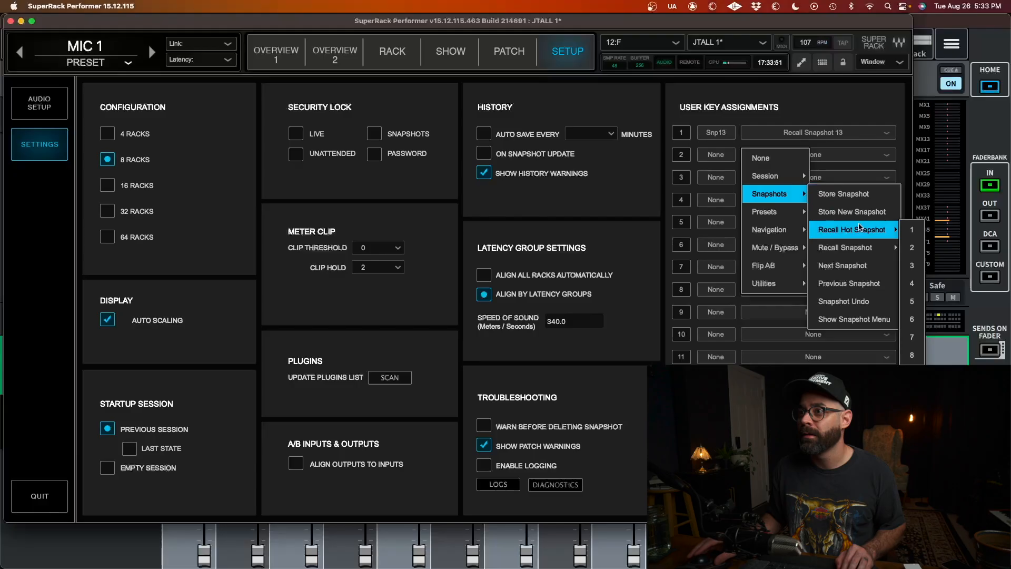
mouse_move(845, 247)
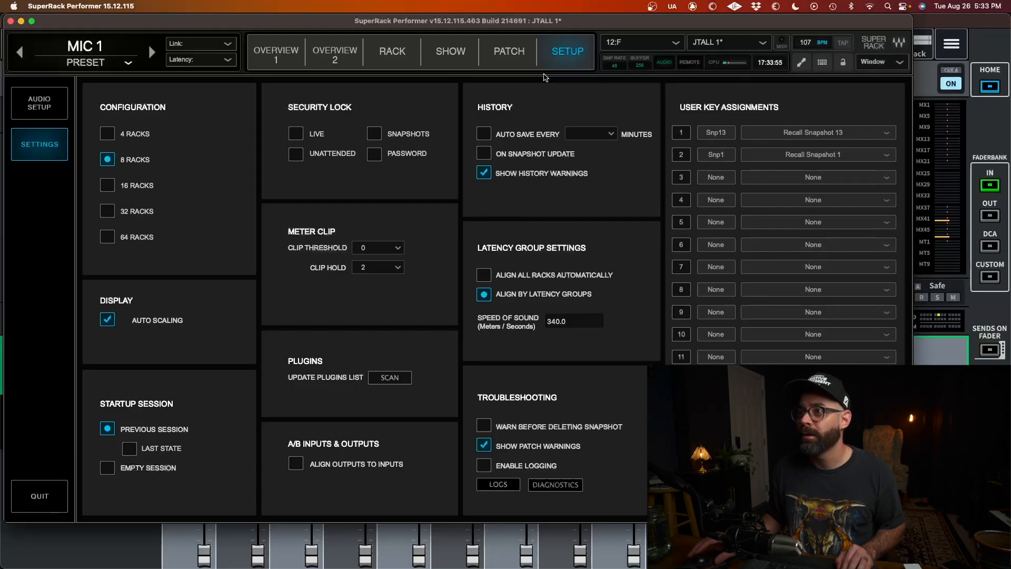
left_click(276, 51)
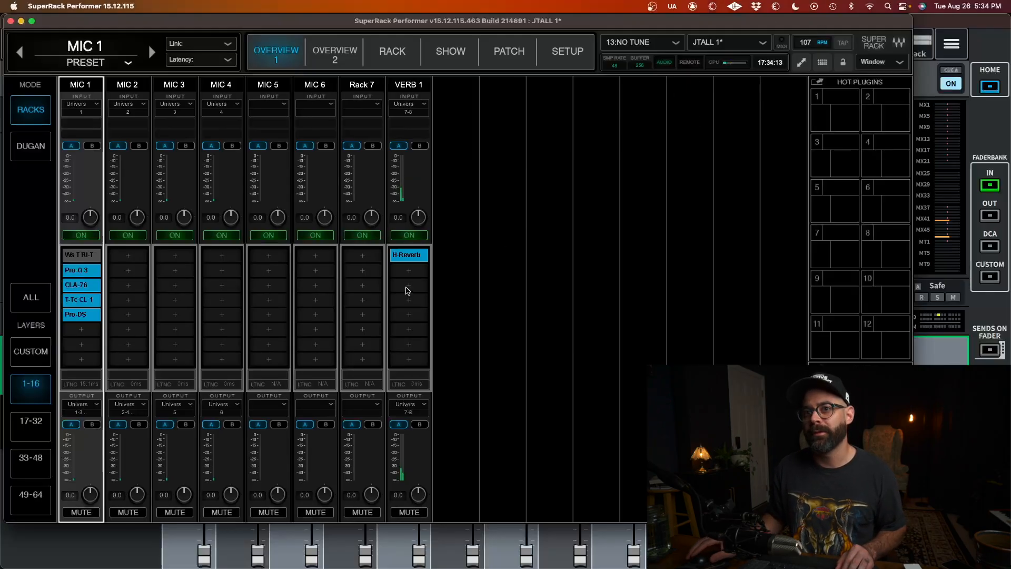
mouse_move(286, 300)
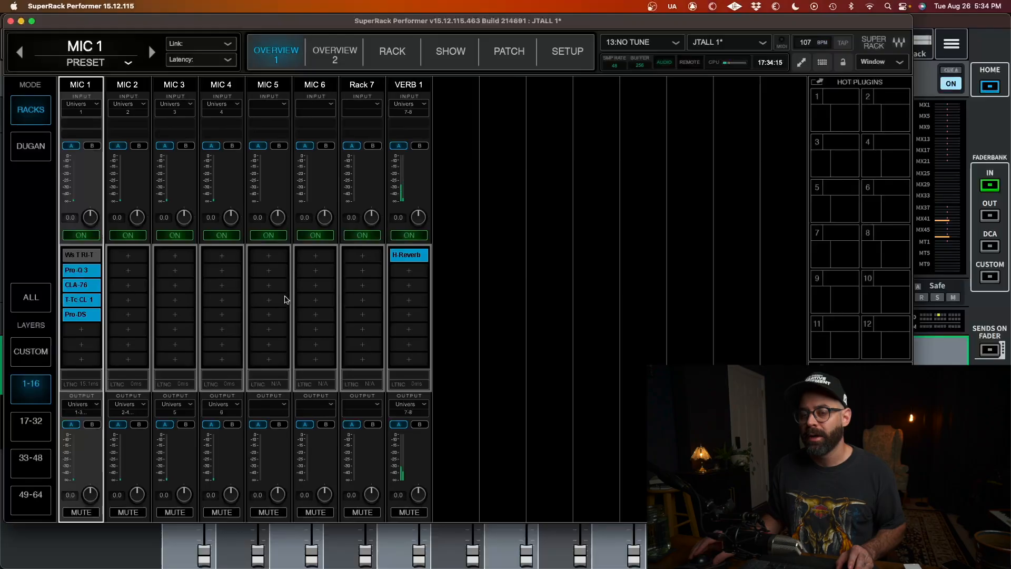
mouse_move(117, 269)
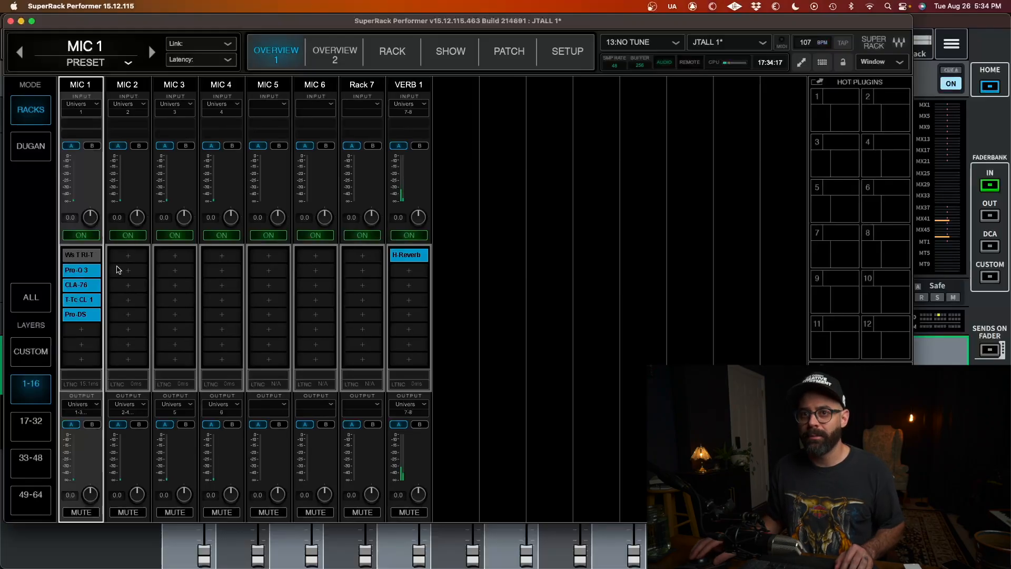